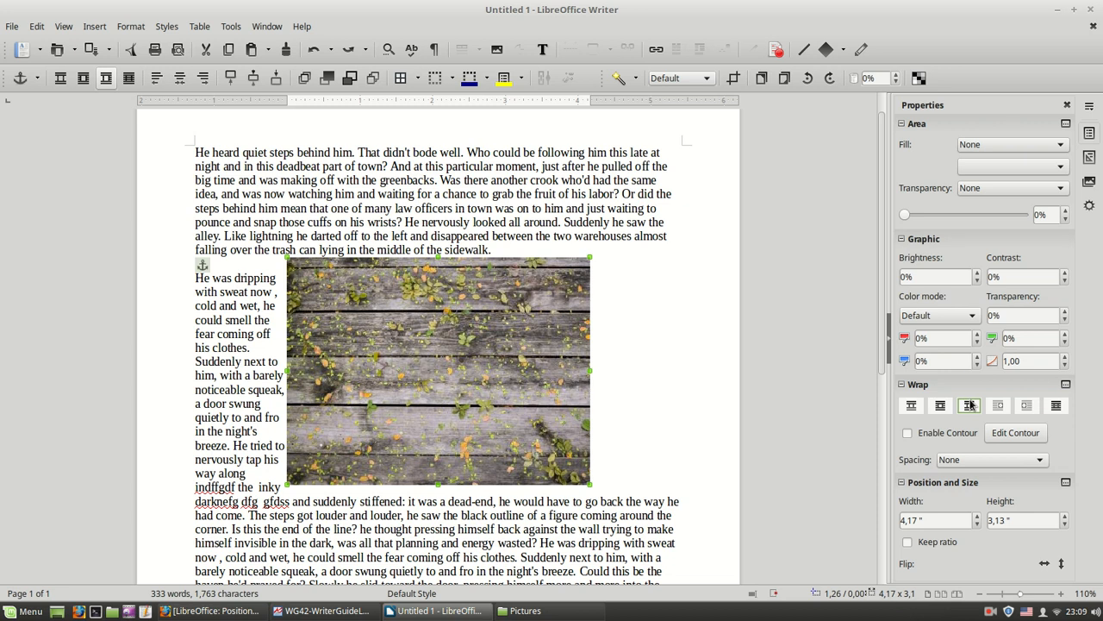
pyautogui.moveTo(969, 405)
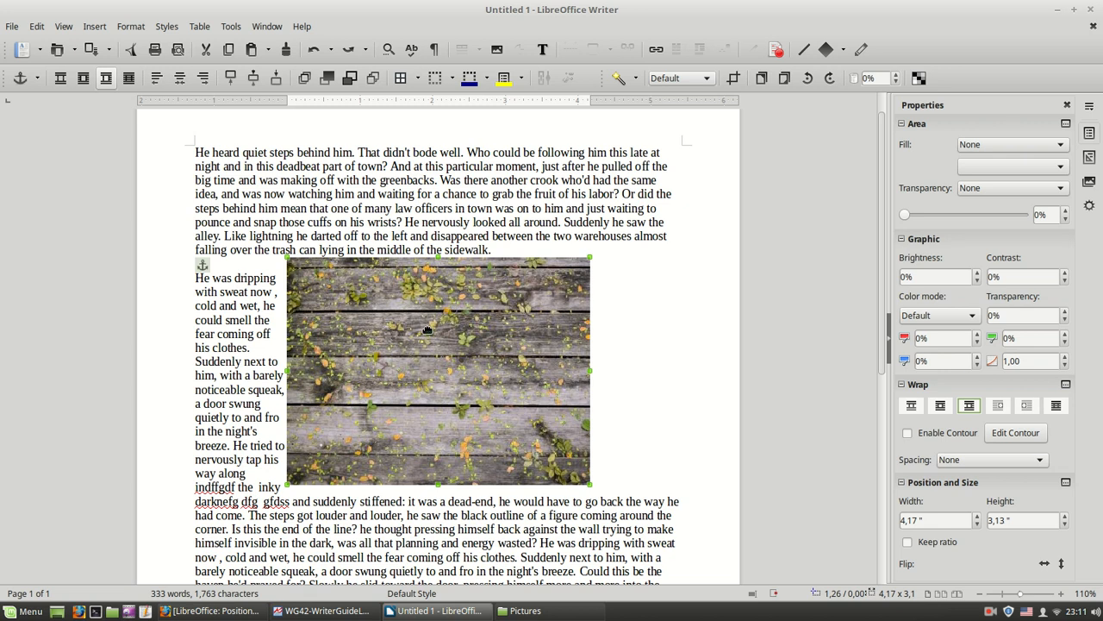
pyautogui.moveTo(444, 357)
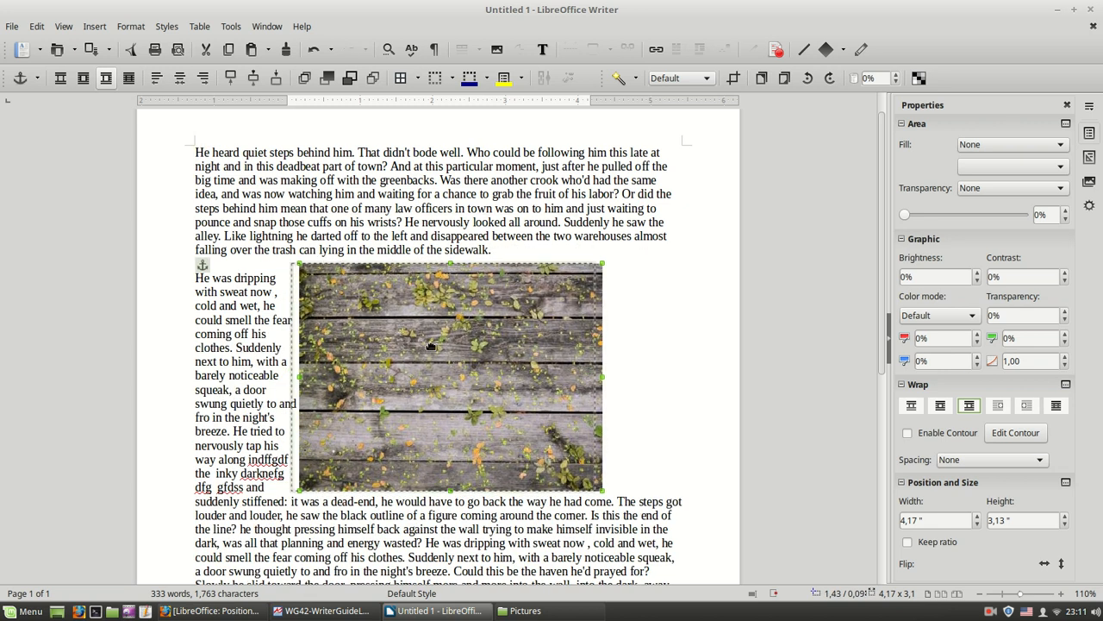
# - Move the wooden-planks picture up into the first paragraph so its text wraps down the right side
pyautogui.moveTo(449, 375); pyautogui.dragTo(419, 302)
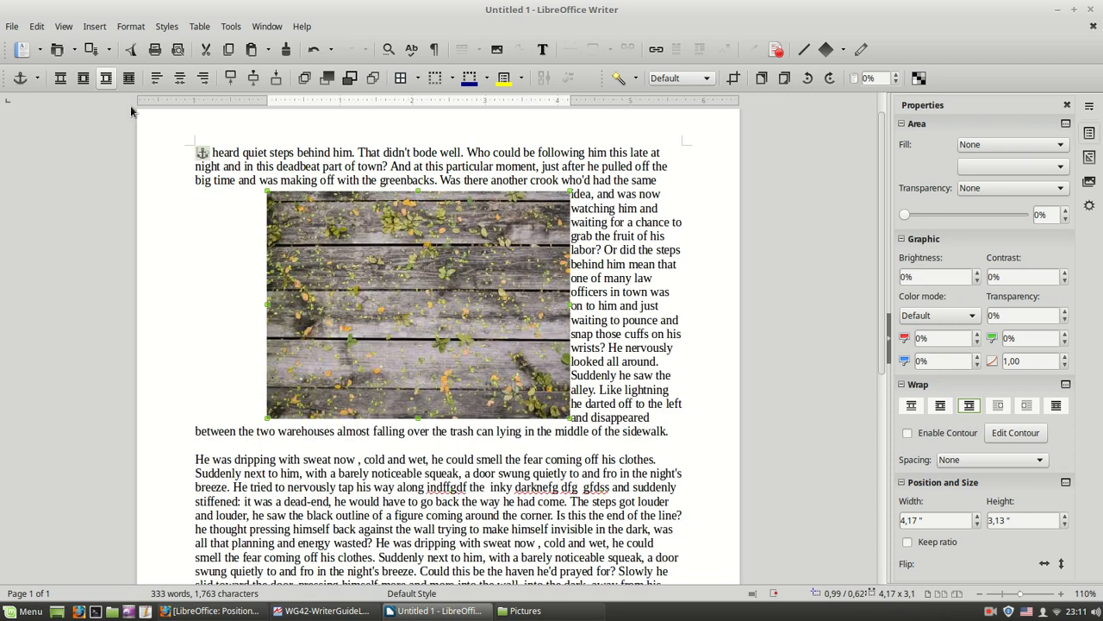
pyautogui.moveTo(61, 77)
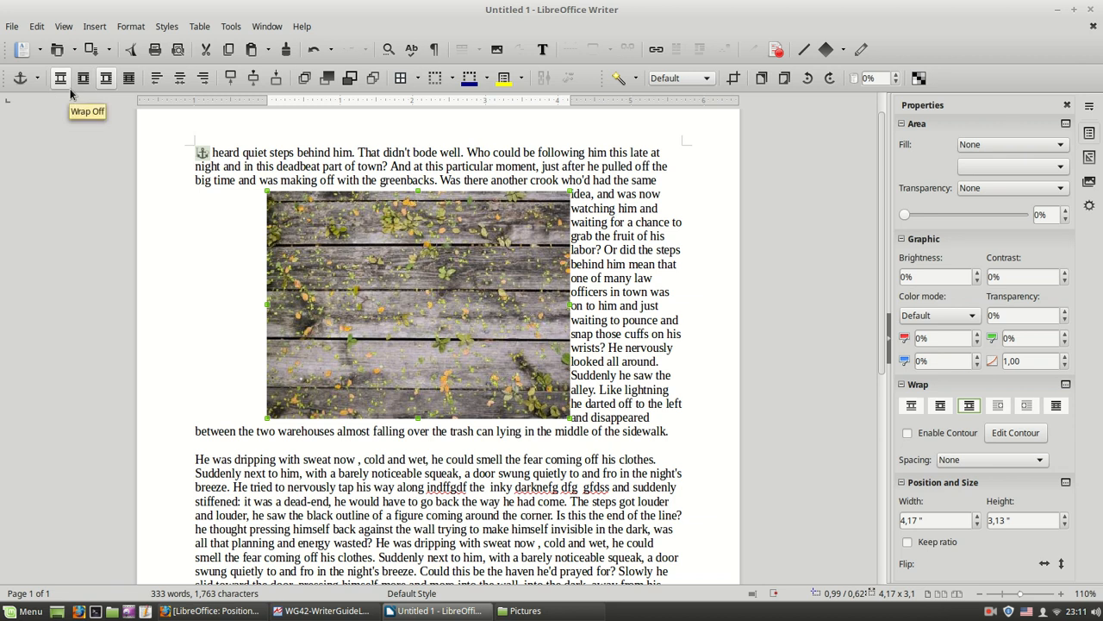
pyautogui.moveTo(156, 78)
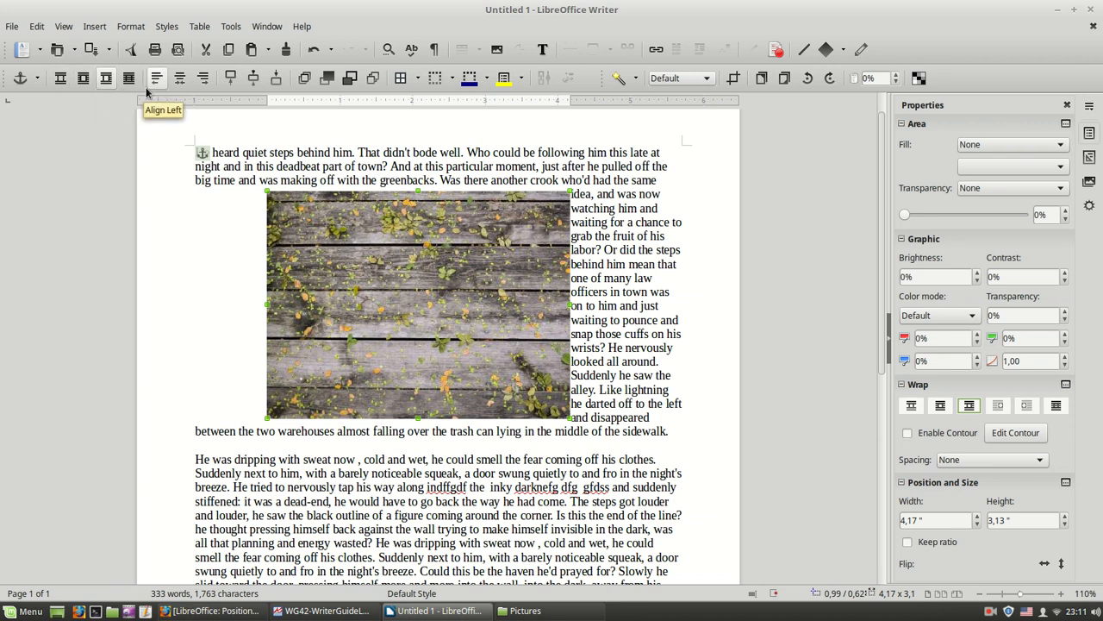
pyautogui.moveTo(230, 130)
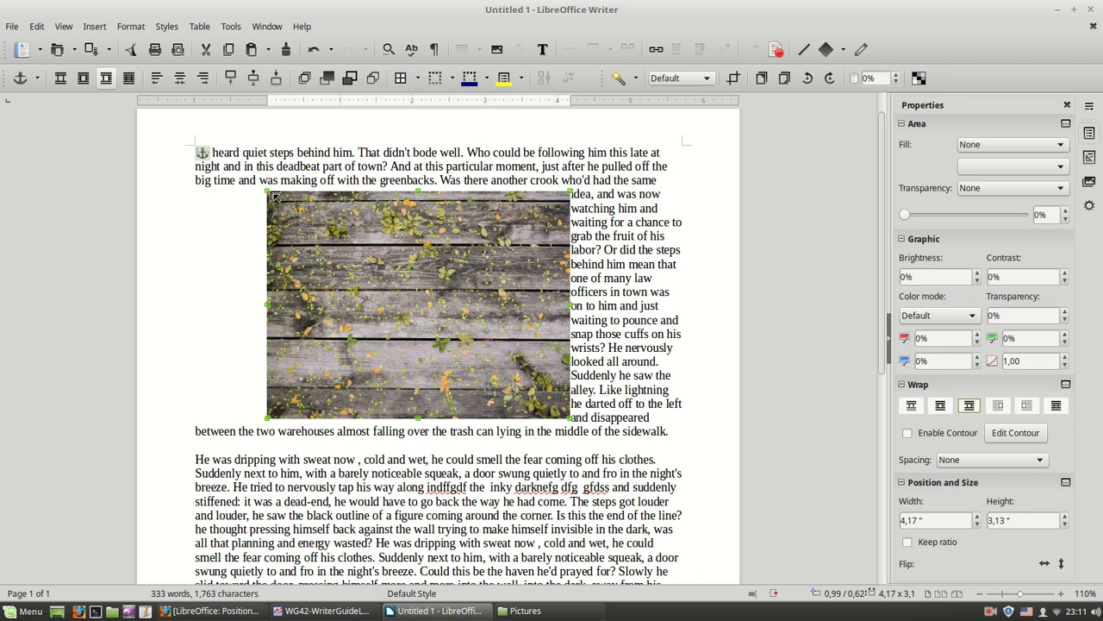
# - Shrink the picture to about 2.27" by 1.71" and place it at the left of the second paragraph
pyautogui.moveTo(418, 305); pyautogui.dragTo(487, 356)
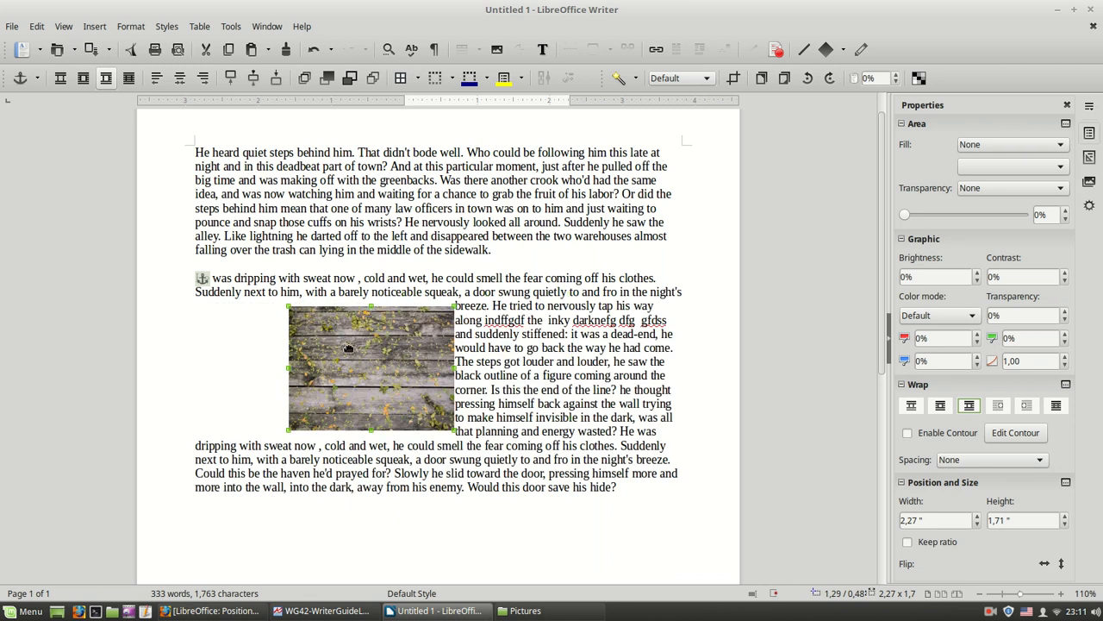
pyautogui.moveTo(370, 366); pyautogui.dragTo(349, 367)
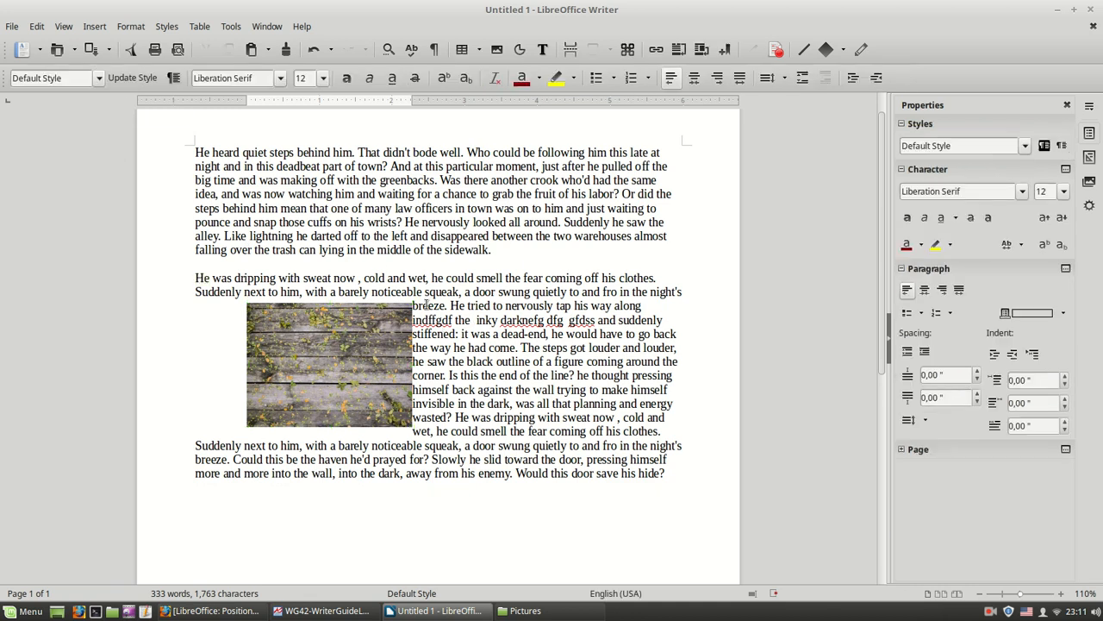
pyautogui.click(327, 365)
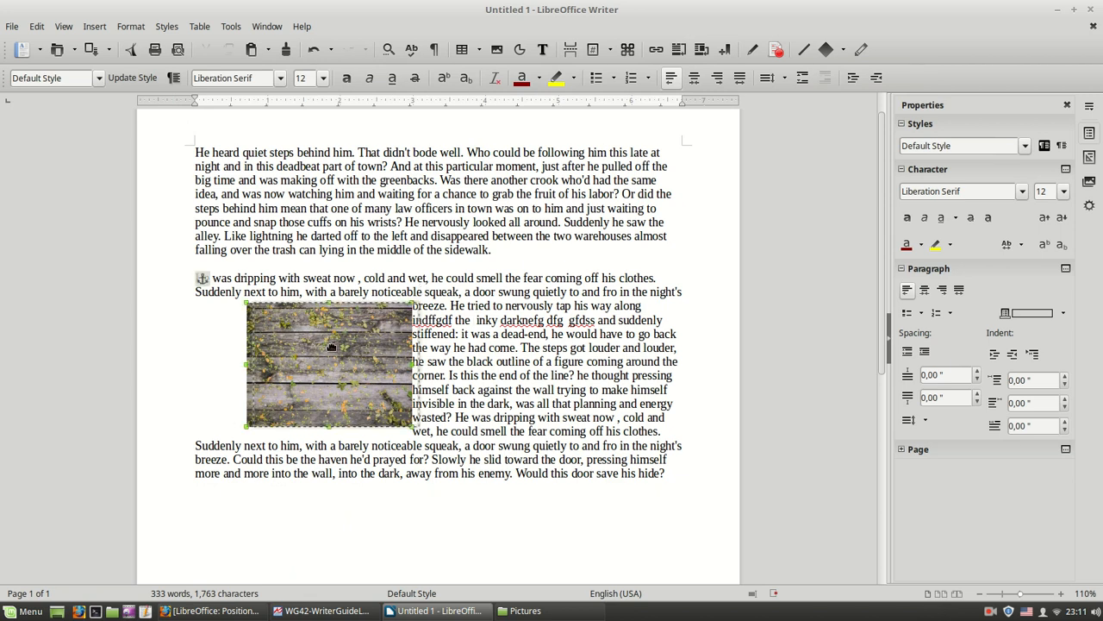
pyautogui.click(330, 348)
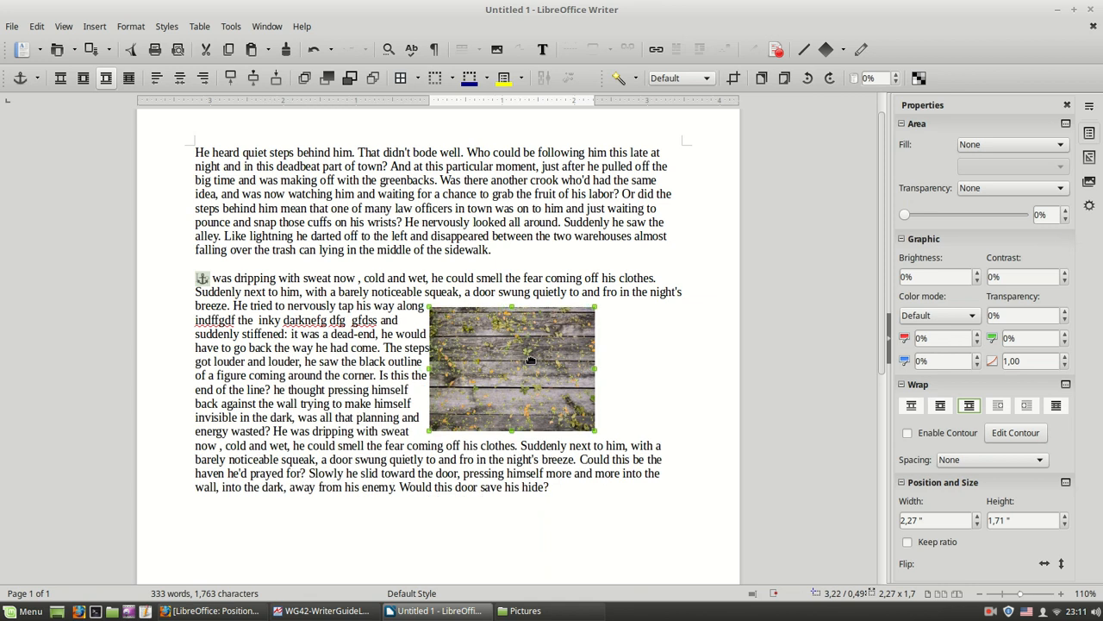
pyautogui.moveTo(511, 370); pyautogui.dragTo(327, 370)
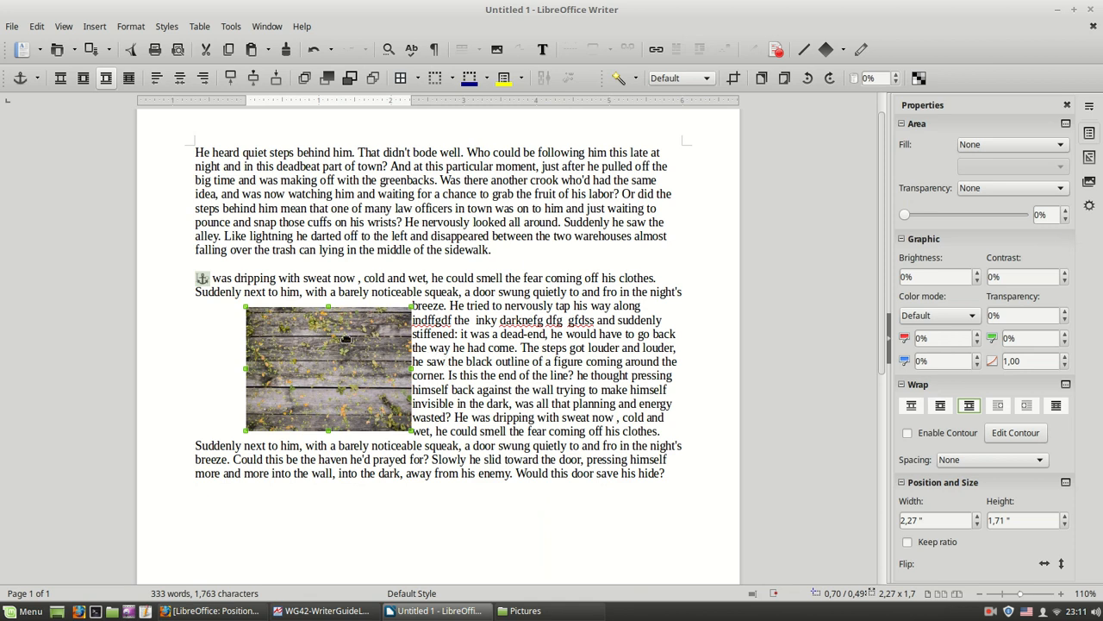
pyautogui.moveTo(442, 360)
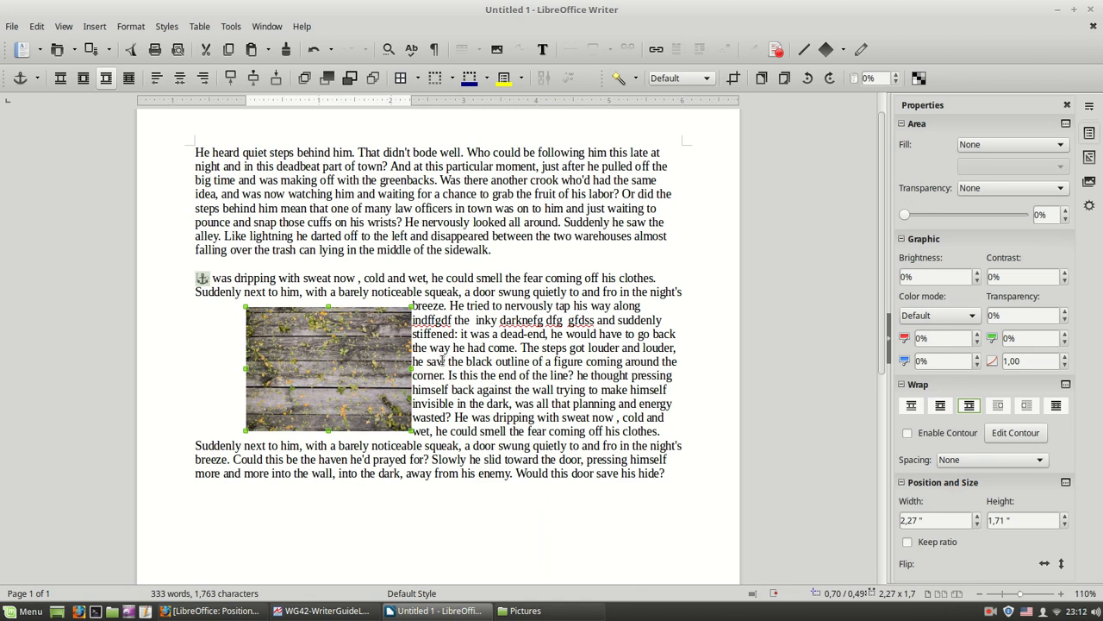
# - Set the picture's wrap spacing to Extra Small (0.16 cm) in the Properties sidebar
pyautogui.click(371, 354)
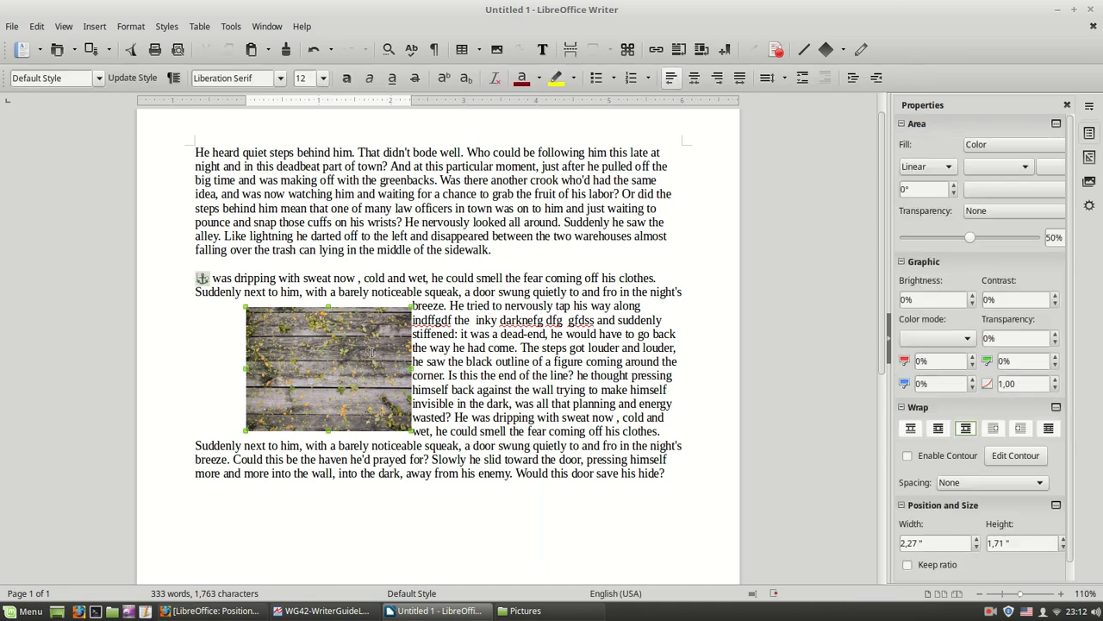
pyautogui.click(328, 366)
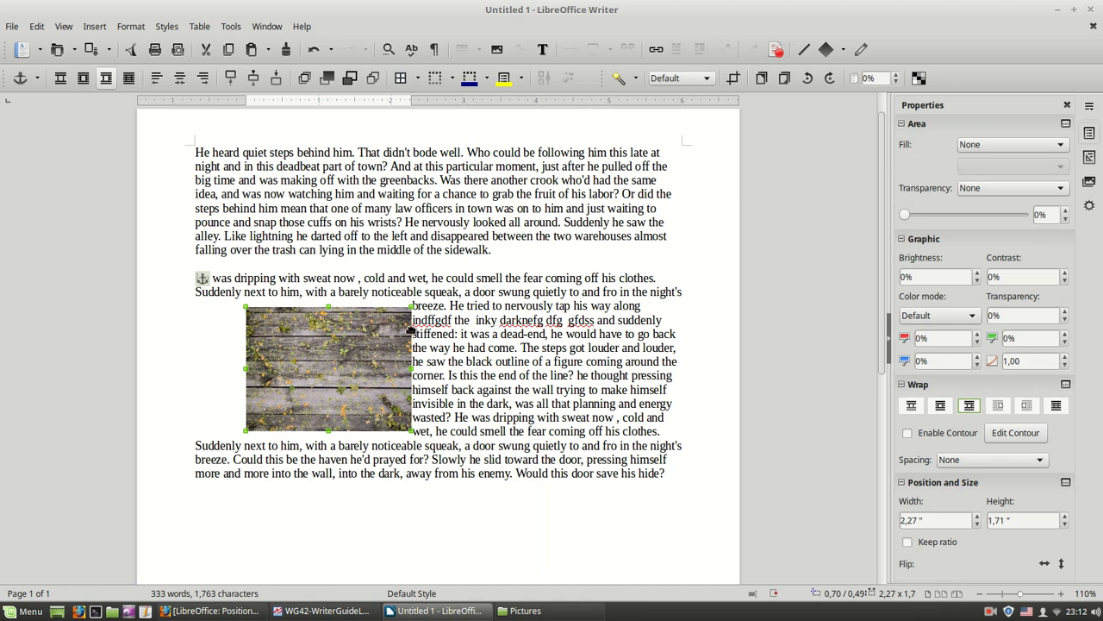
pyautogui.moveTo(793, 395)
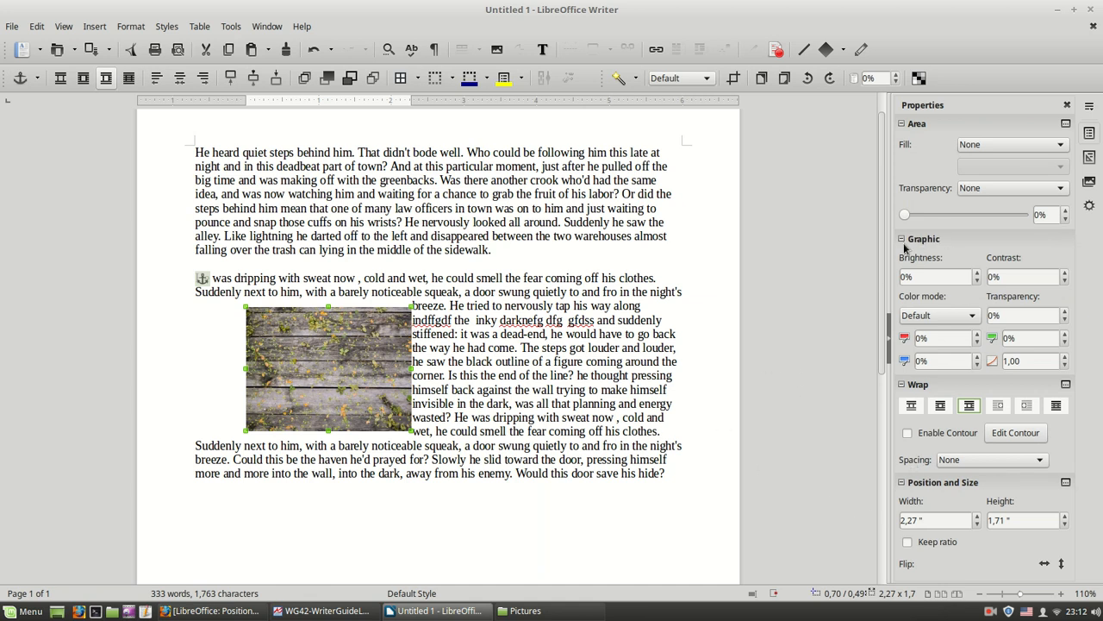
pyautogui.click(1039, 459)
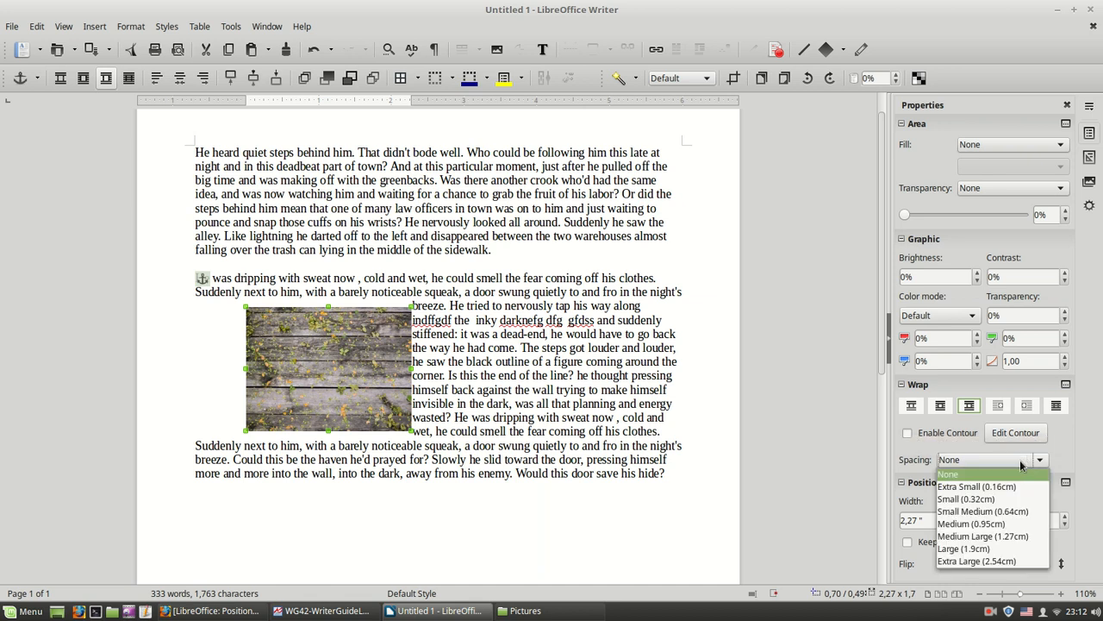
pyautogui.click(977, 486)
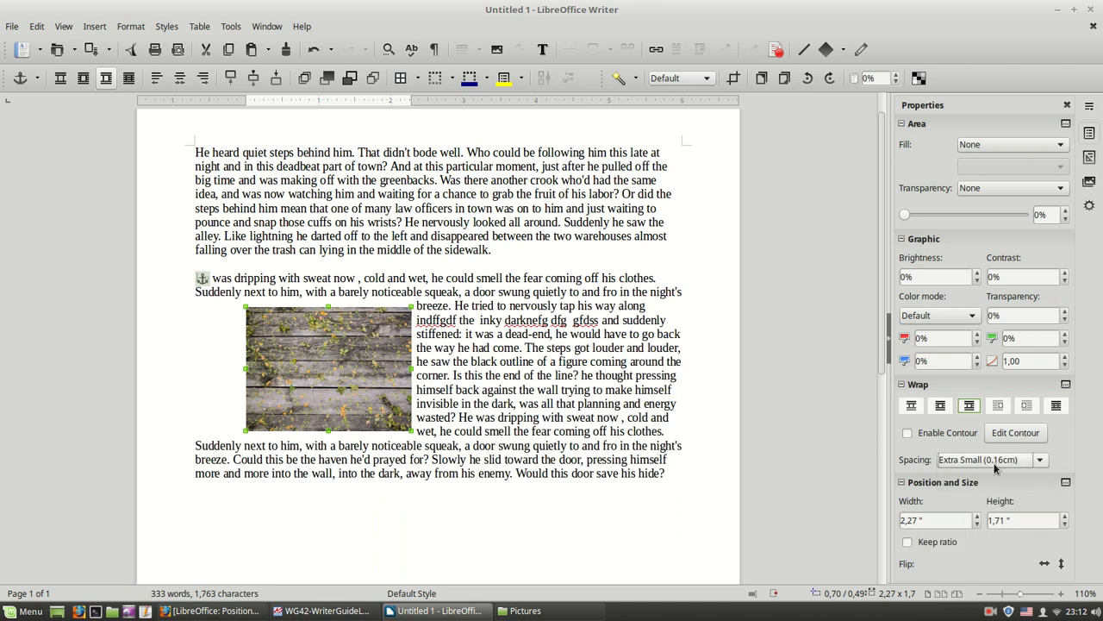
pyautogui.click(1039, 459)
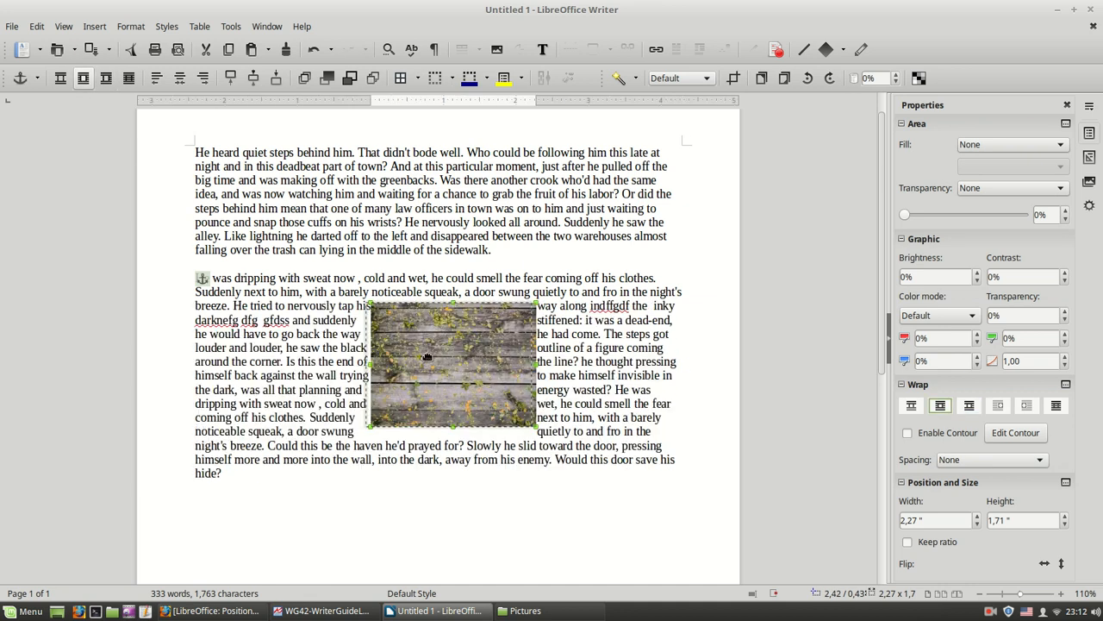
# - Shift the picture slightly left so the second paragraph flows on both its sides
pyautogui.moveTo(431, 363); pyautogui.dragTo(396, 362)
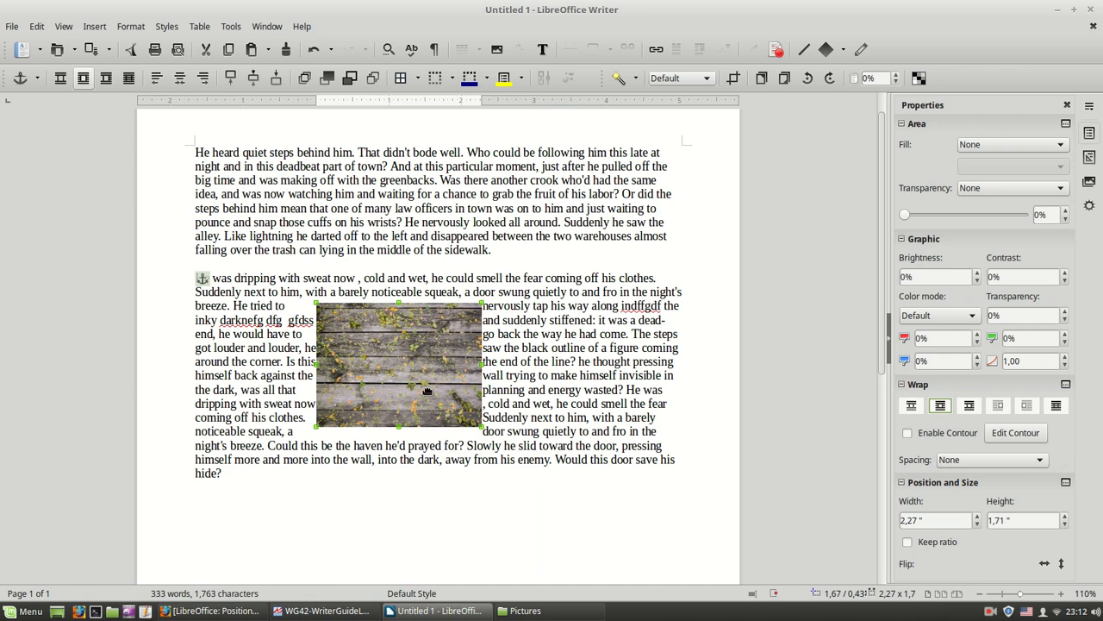
pyautogui.moveTo(401, 379)
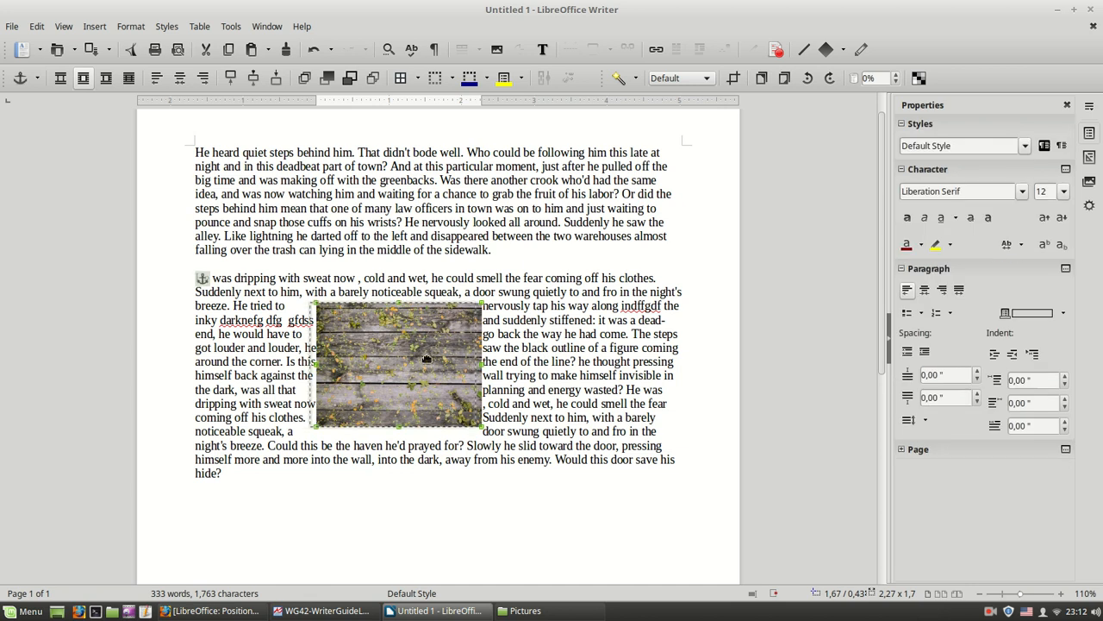
pyautogui.click(384, 362)
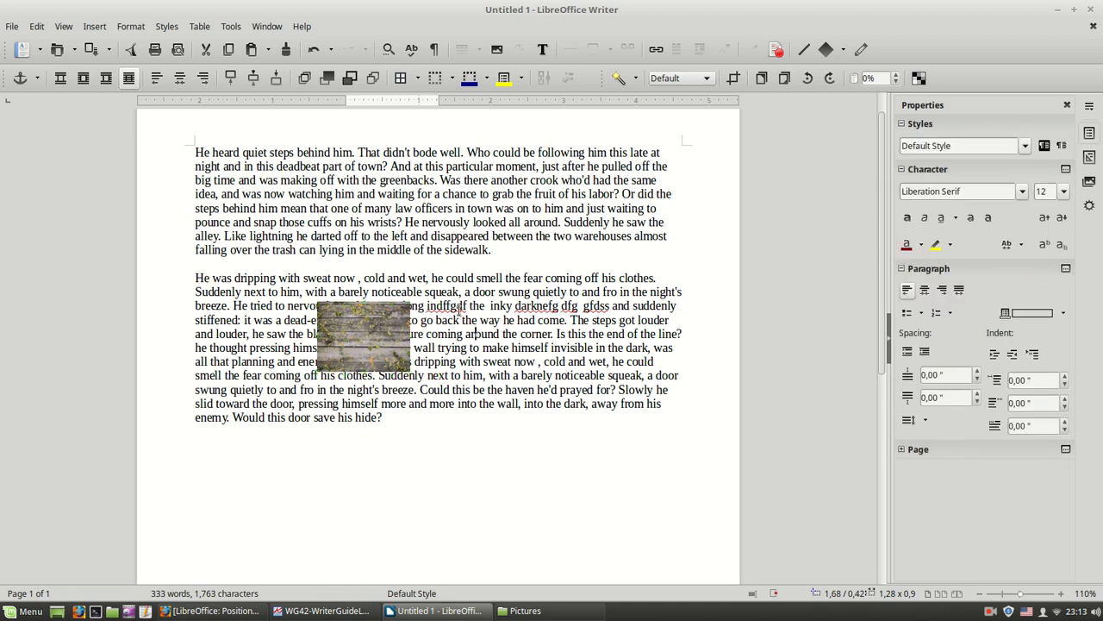
# - Give the smaller 1.28" by 0.96" picture Optimal wrap at the left of the second paragraph
pyautogui.click(362, 334)
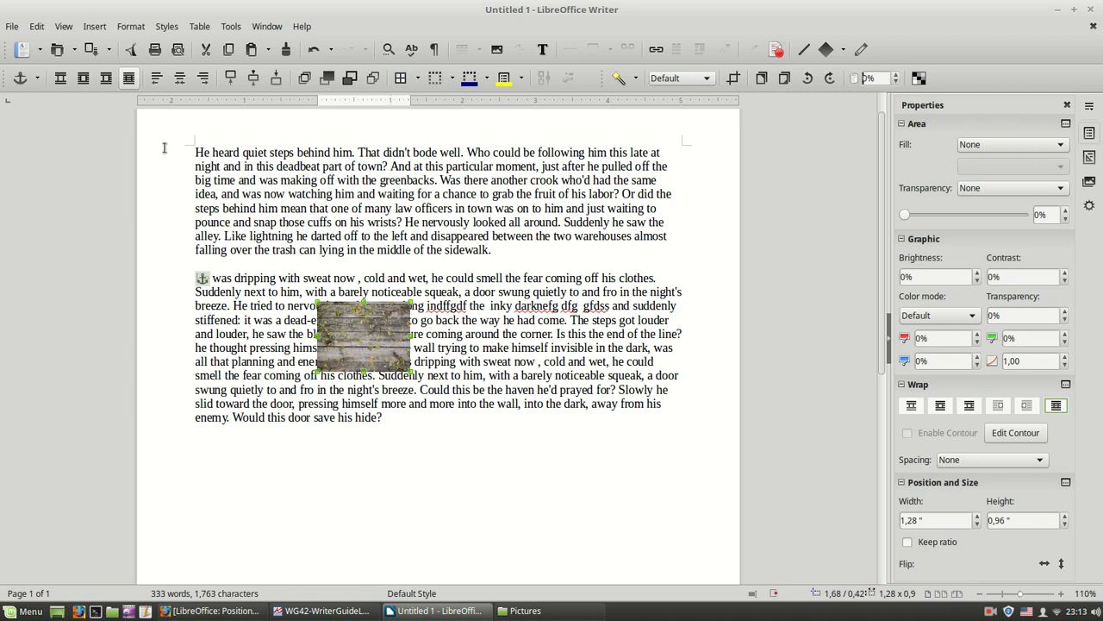
pyautogui.moveTo(106, 77)
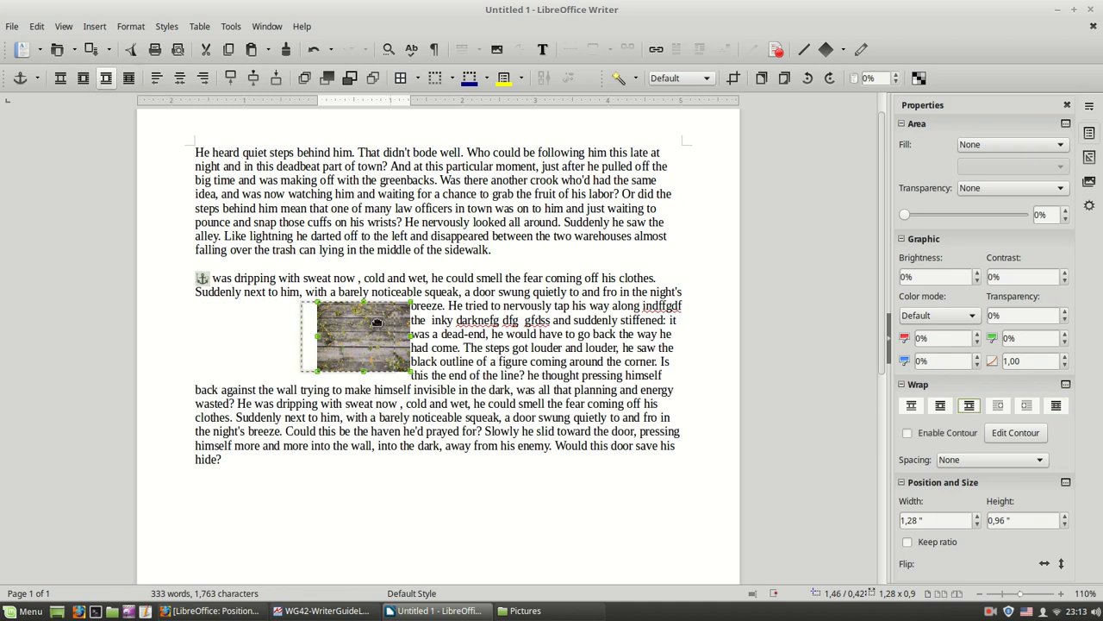
pyautogui.click(492, 249)
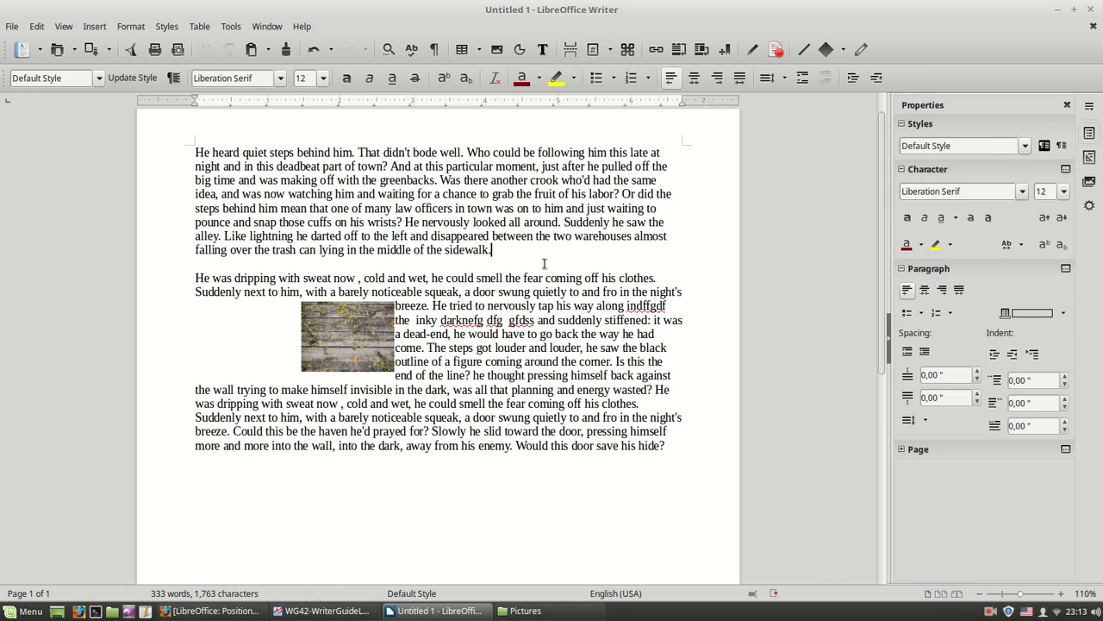
pyautogui.moveTo(323, 334)
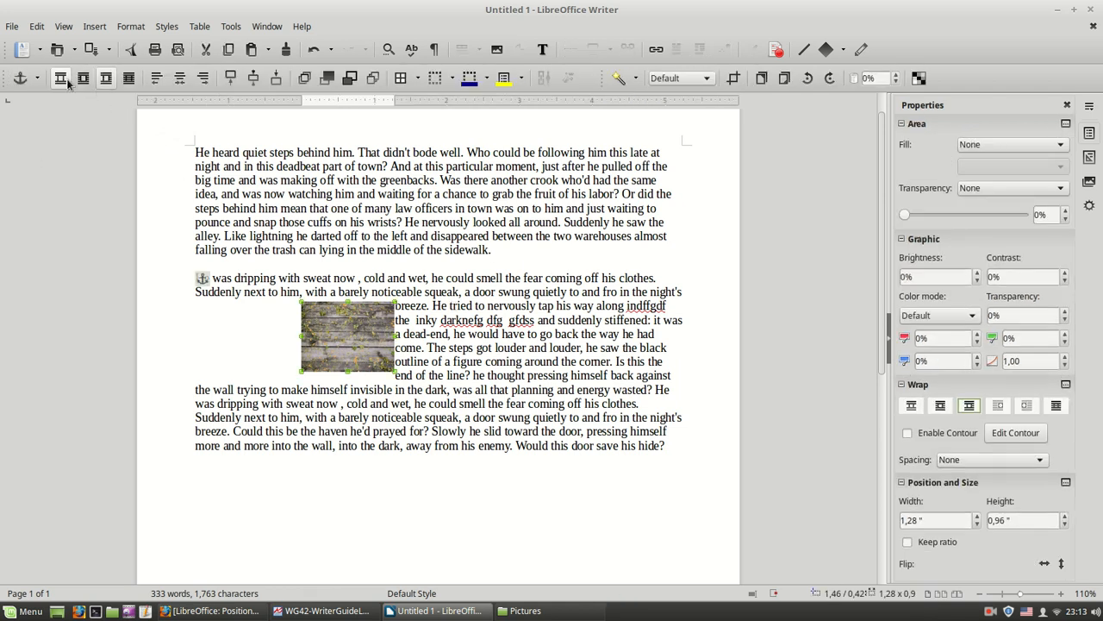
# - Turn wrapping off so the picture stands alone between paragraphs, enlarged to about 1.88" by 1.41"
pyautogui.click(911, 405)
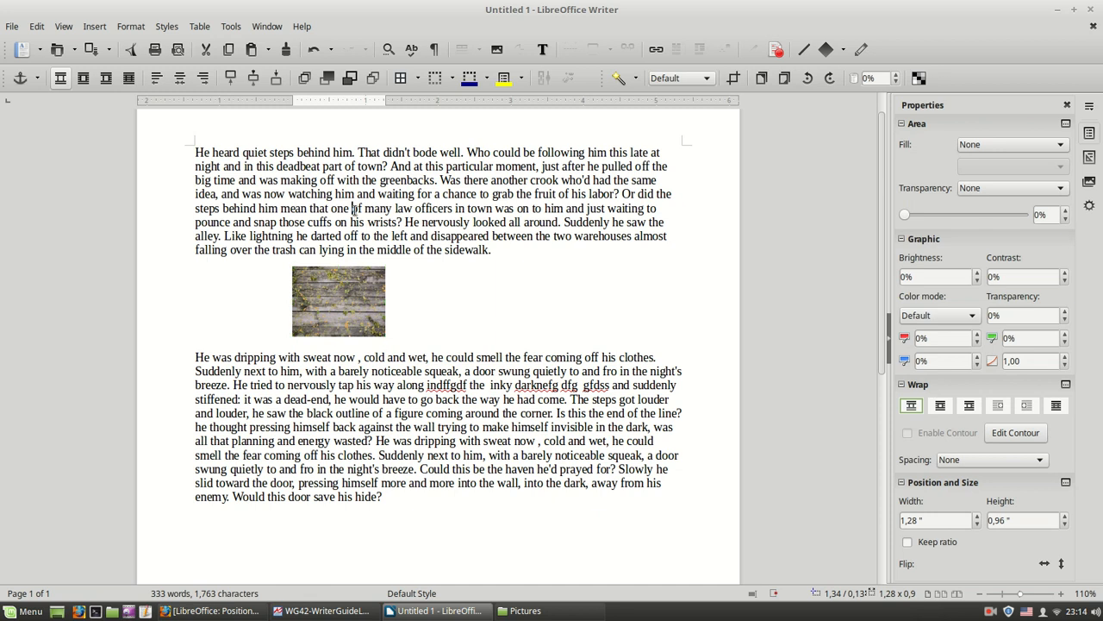
pyautogui.click(338, 300)
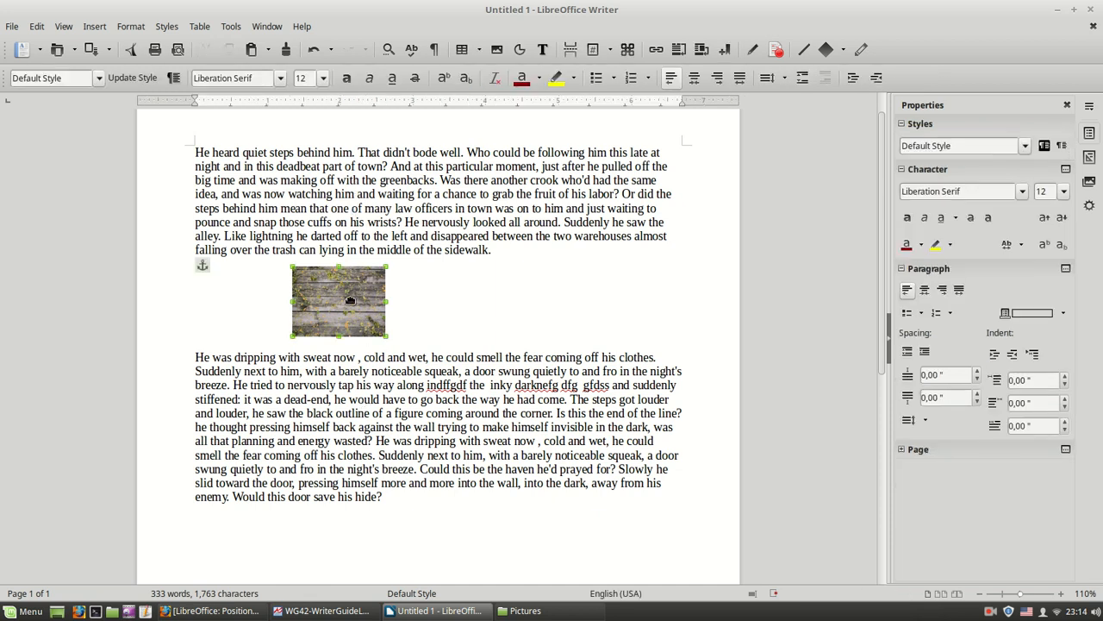
pyautogui.click(339, 302)
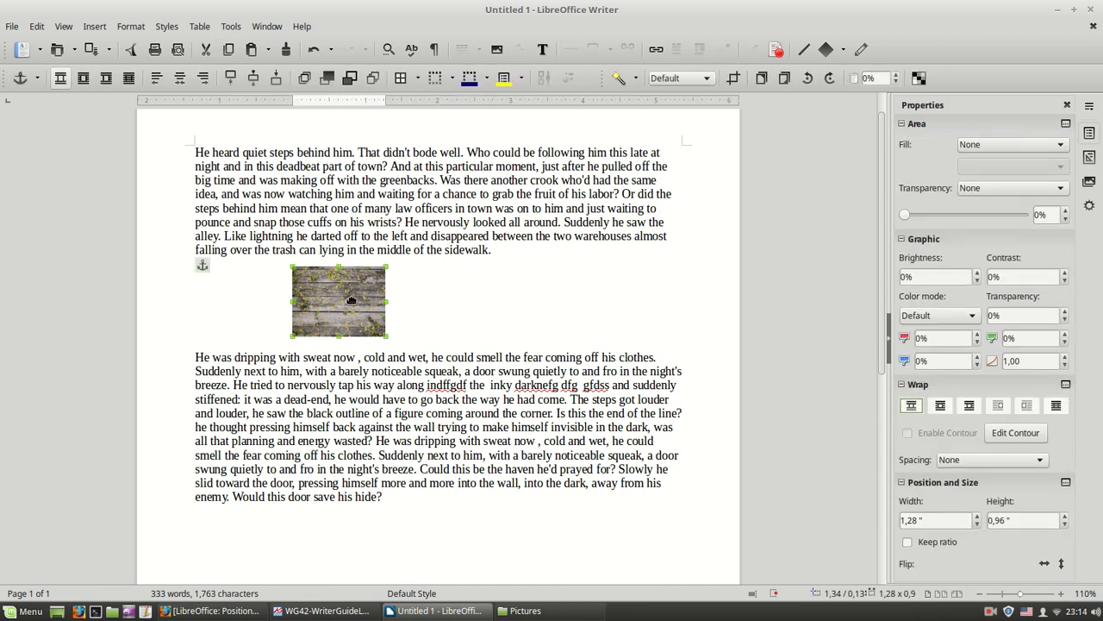
pyautogui.moveTo(442, 320)
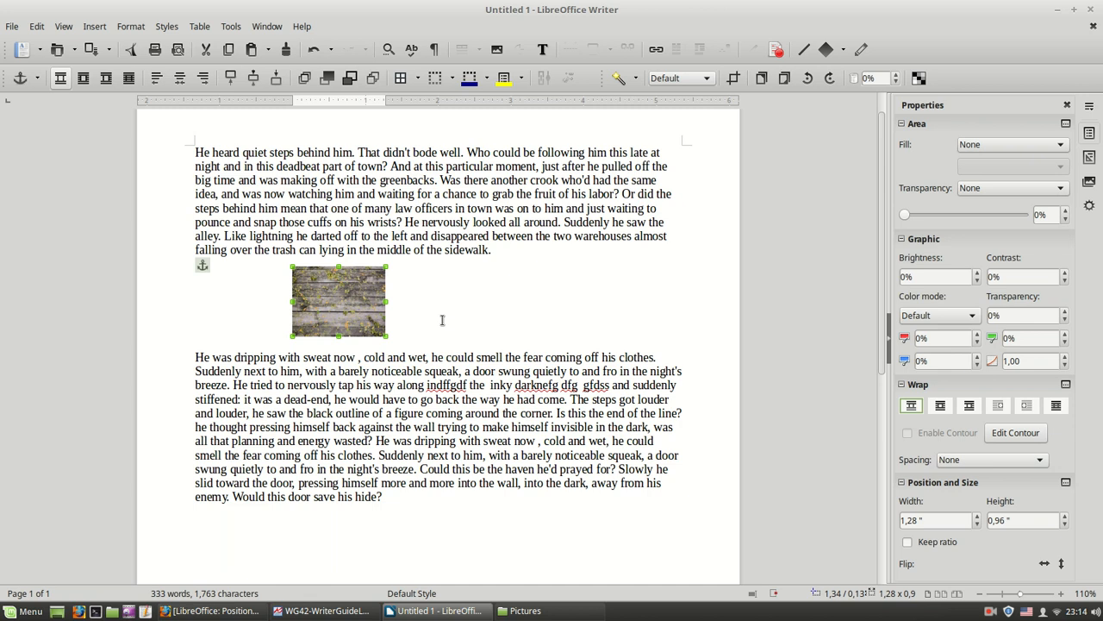
pyautogui.moveTo(403, 237)
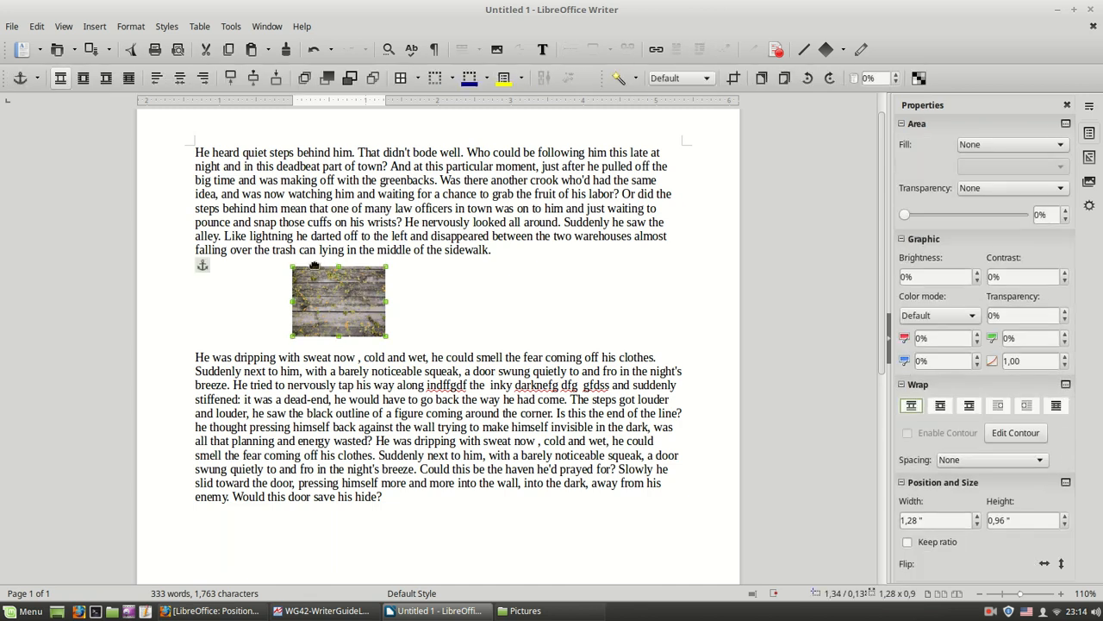
pyautogui.moveTo(60, 78)
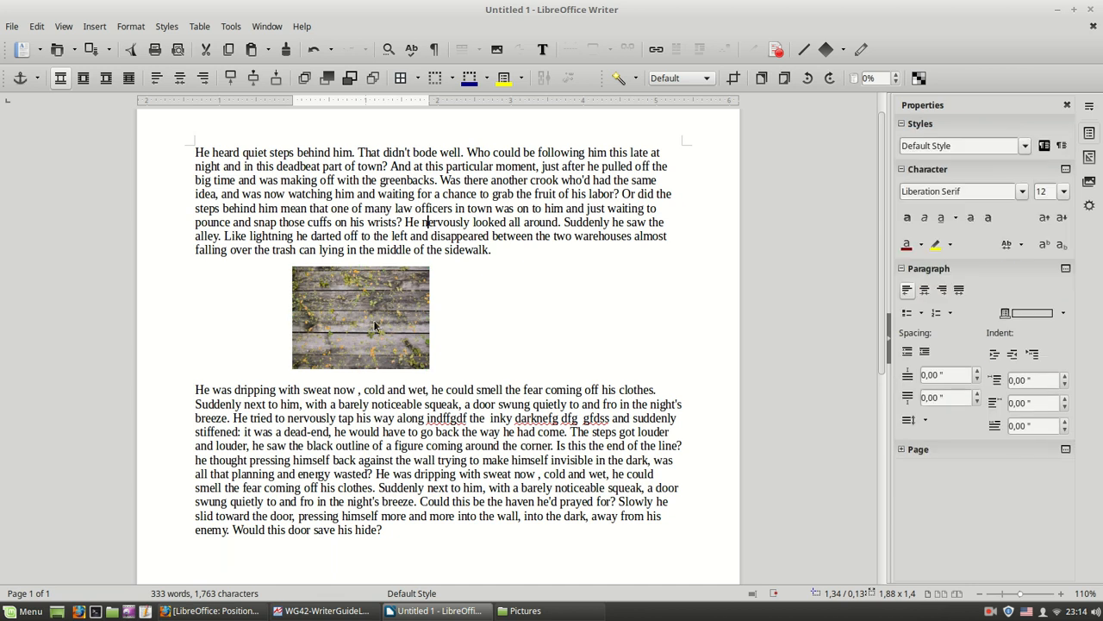
pyautogui.click(360, 317)
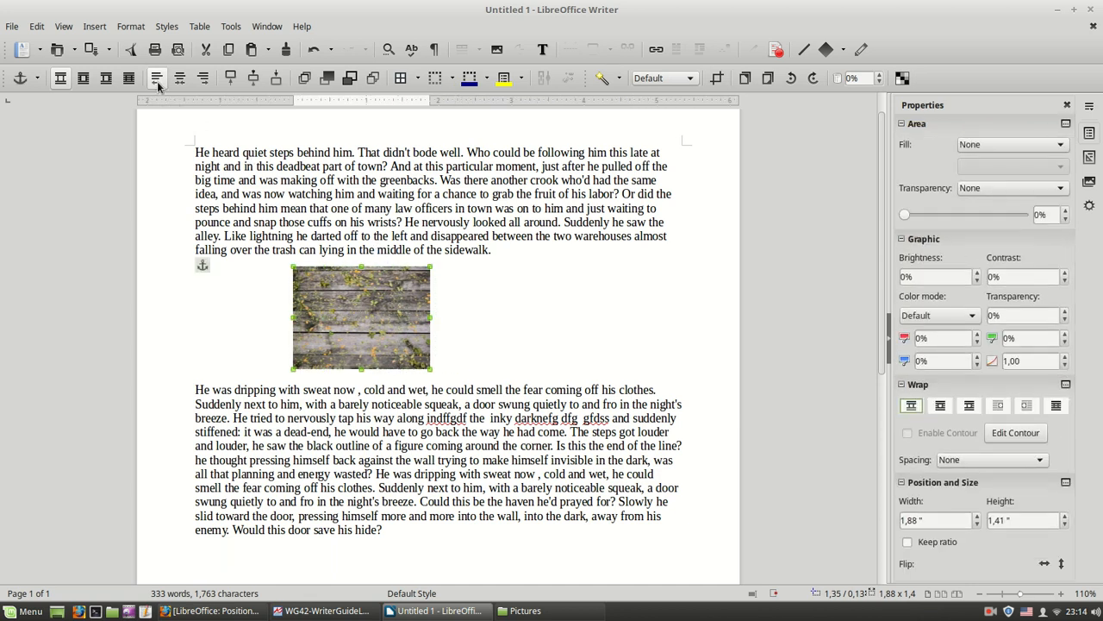
# - Align the image right, then move it back to the horizontal centre between the paragraphs
pyautogui.click(157, 77)
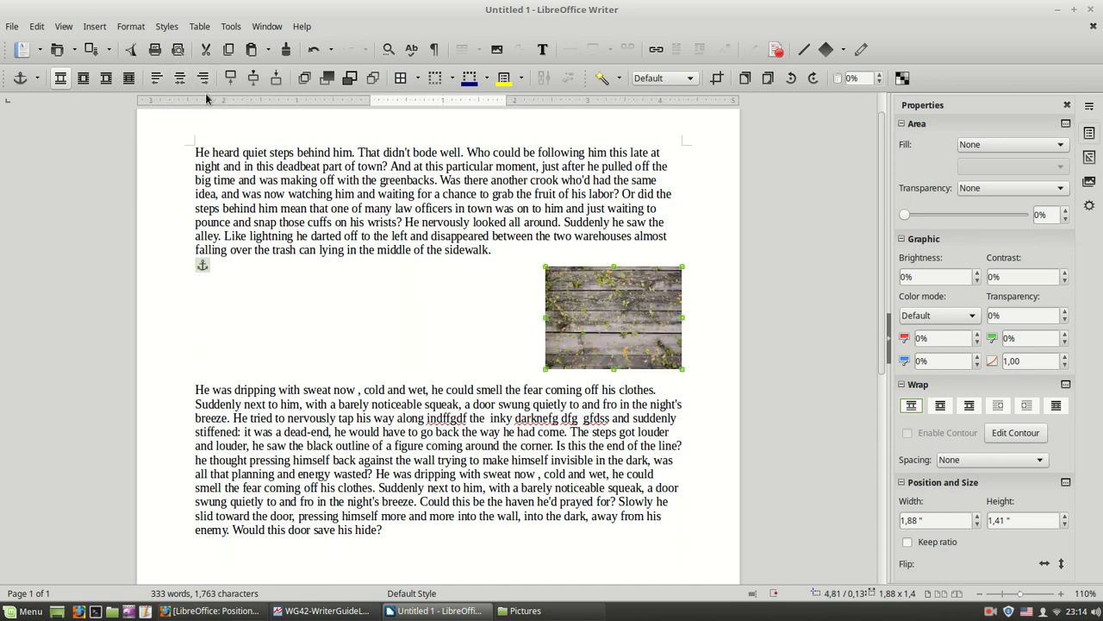
pyautogui.moveTo(613, 317); pyautogui.dragTo(438, 317)
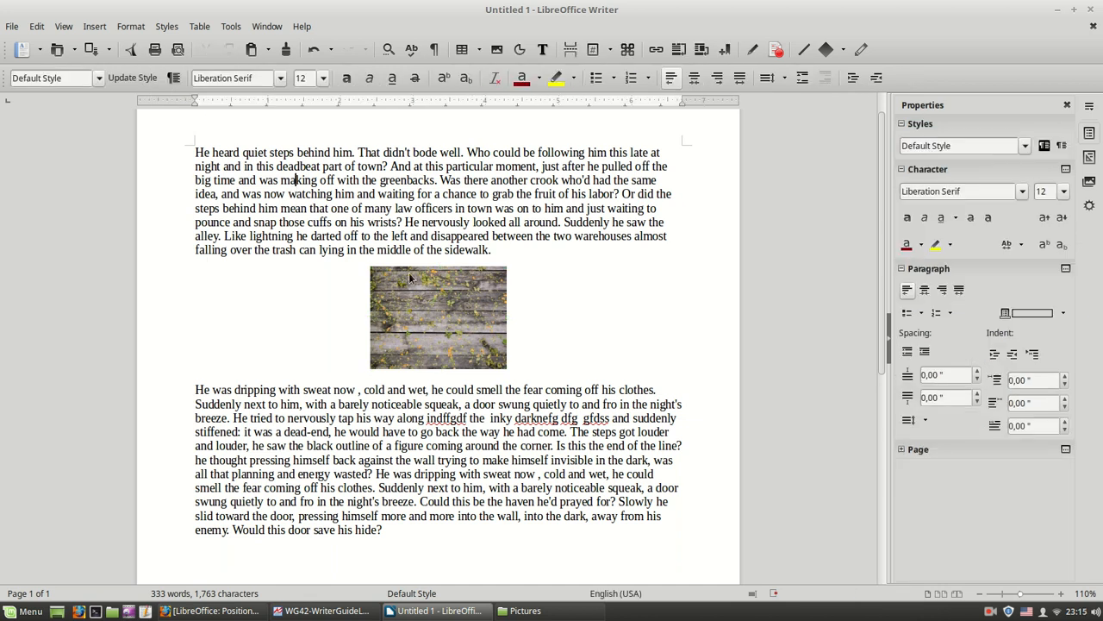
pyautogui.moveTo(406, 310)
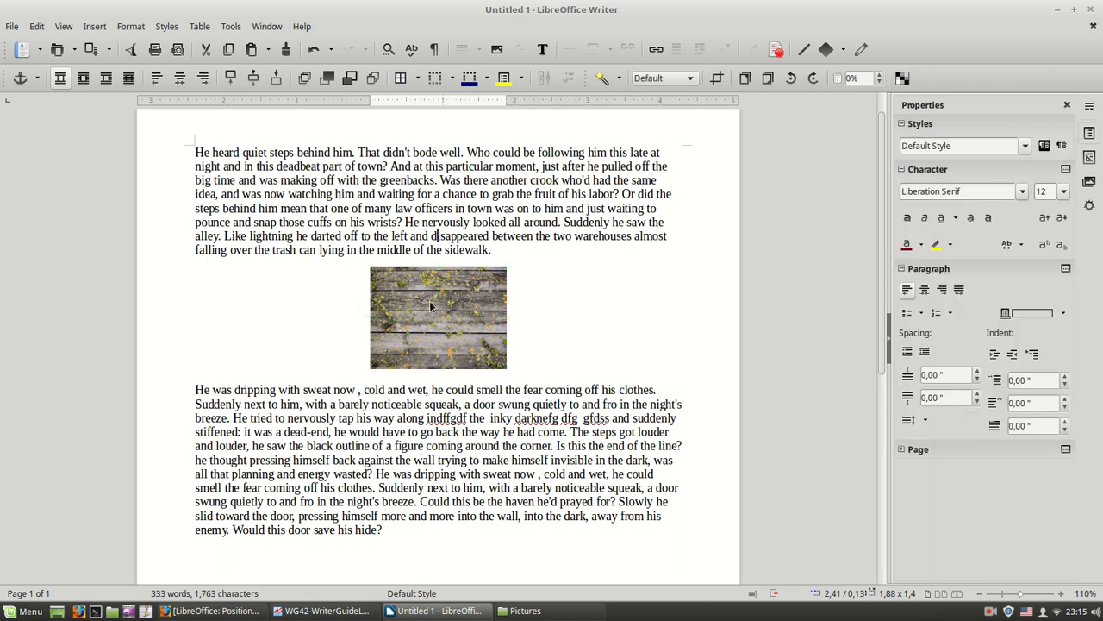
pyautogui.click(437, 317)
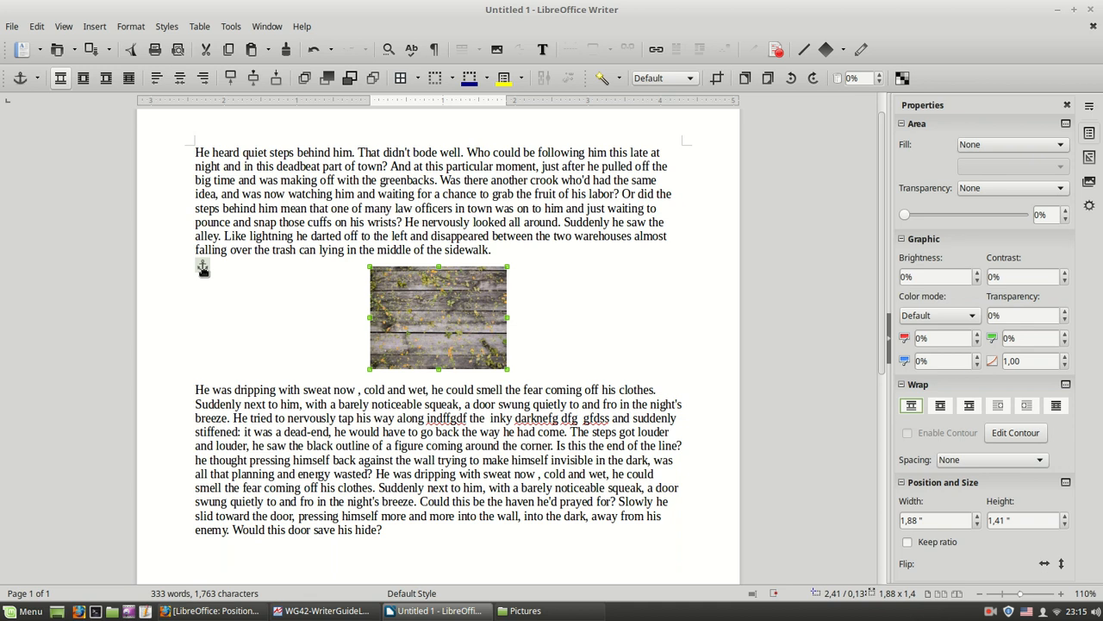
pyautogui.moveTo(290, 271)
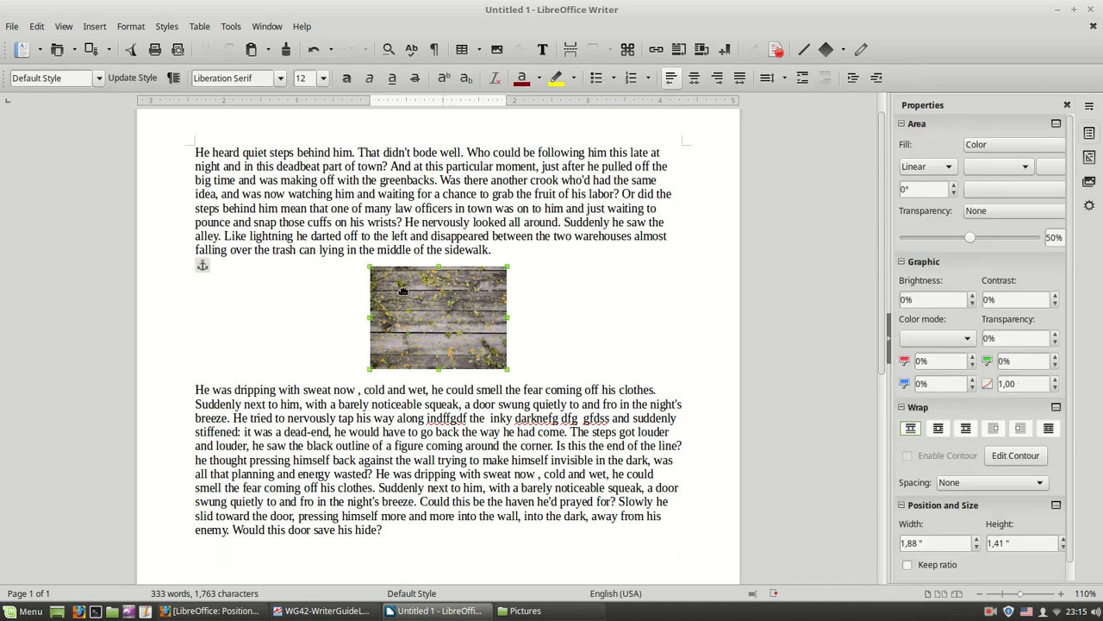
pyautogui.click(438, 319)
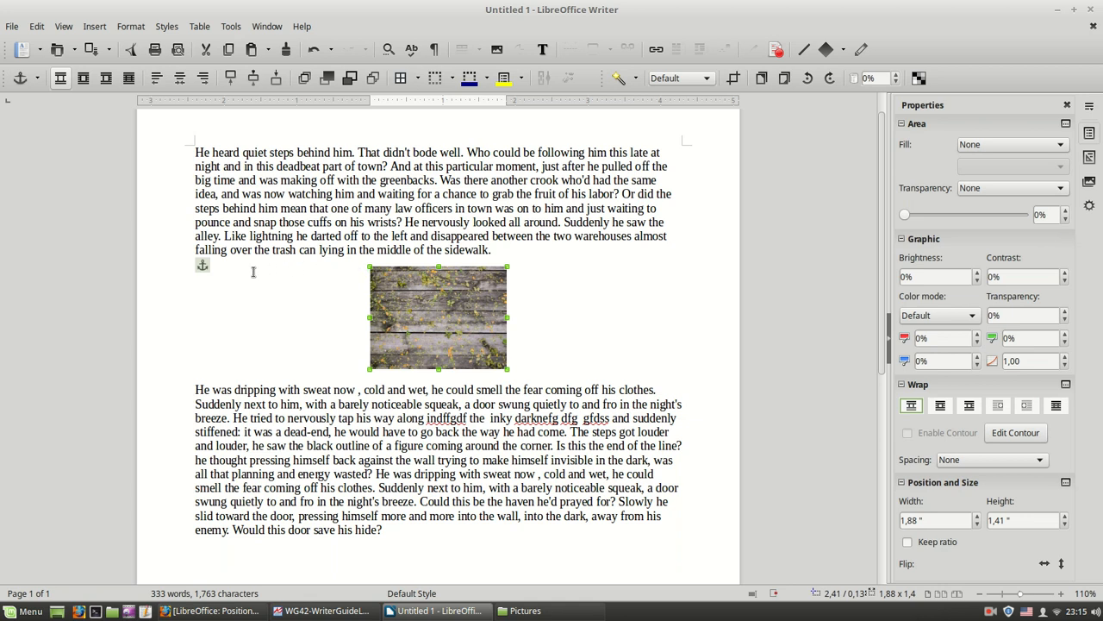
pyautogui.moveTo(205, 274)
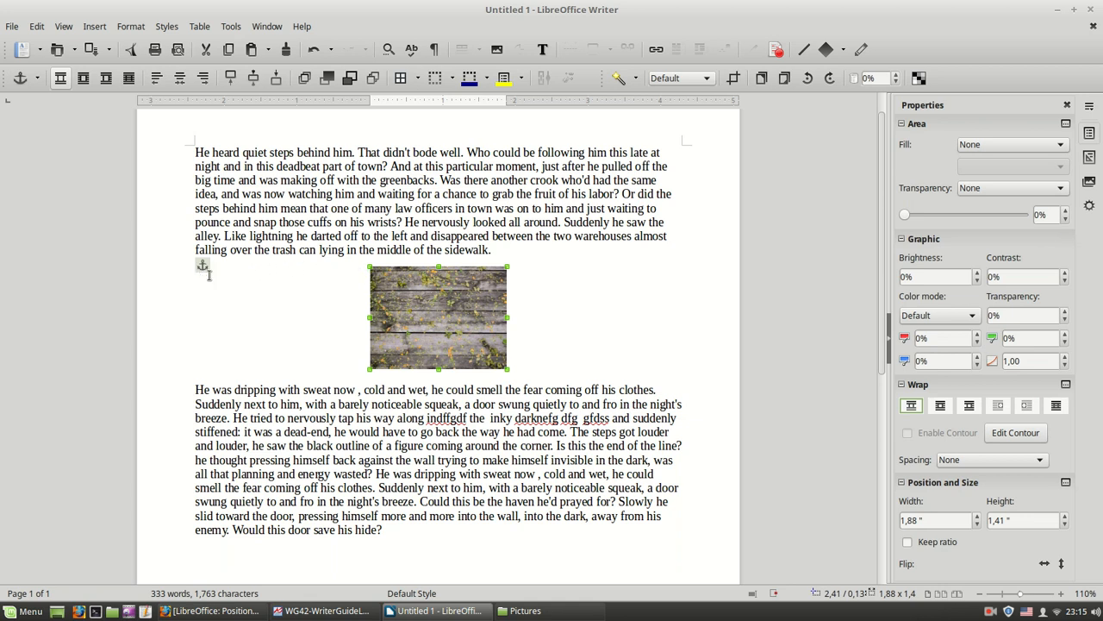
pyautogui.moveTo(280, 270)
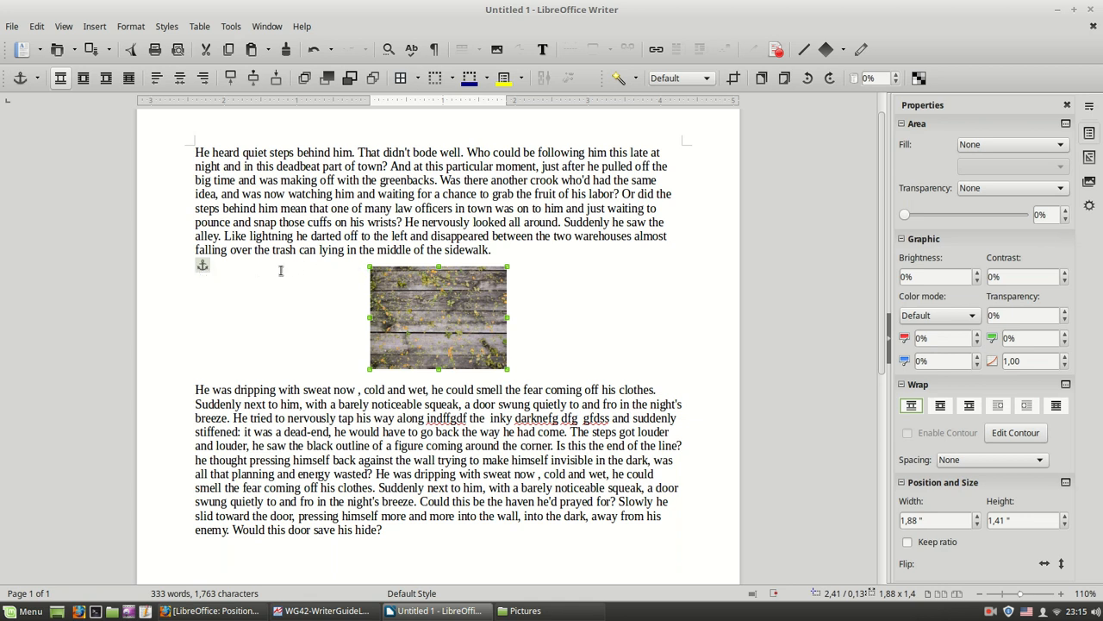
pyautogui.moveTo(23, 78)
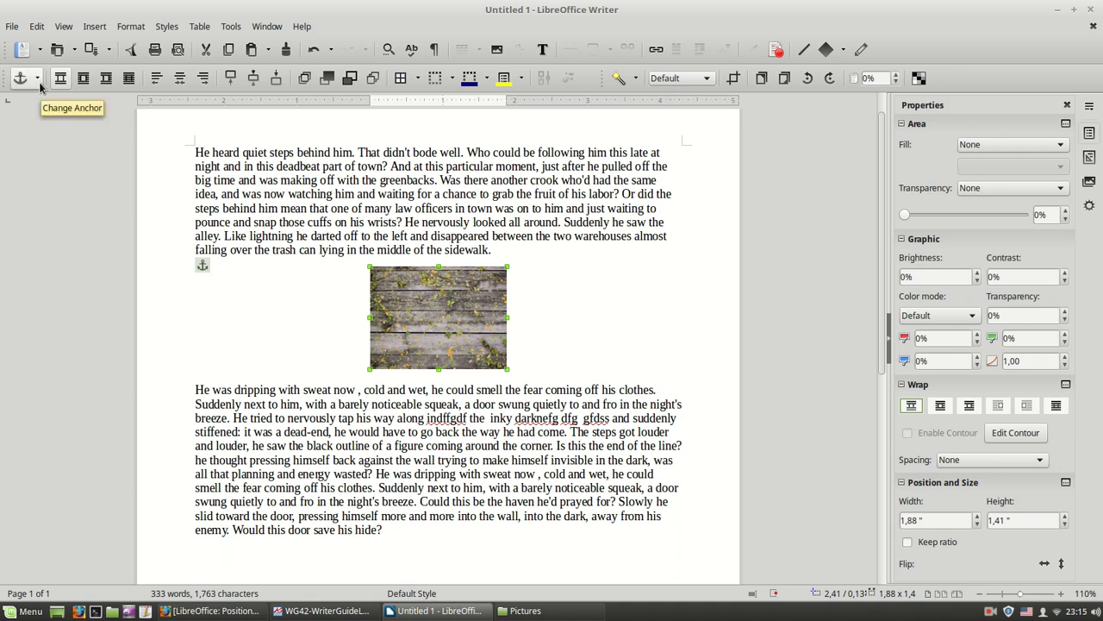
pyautogui.click(39, 78)
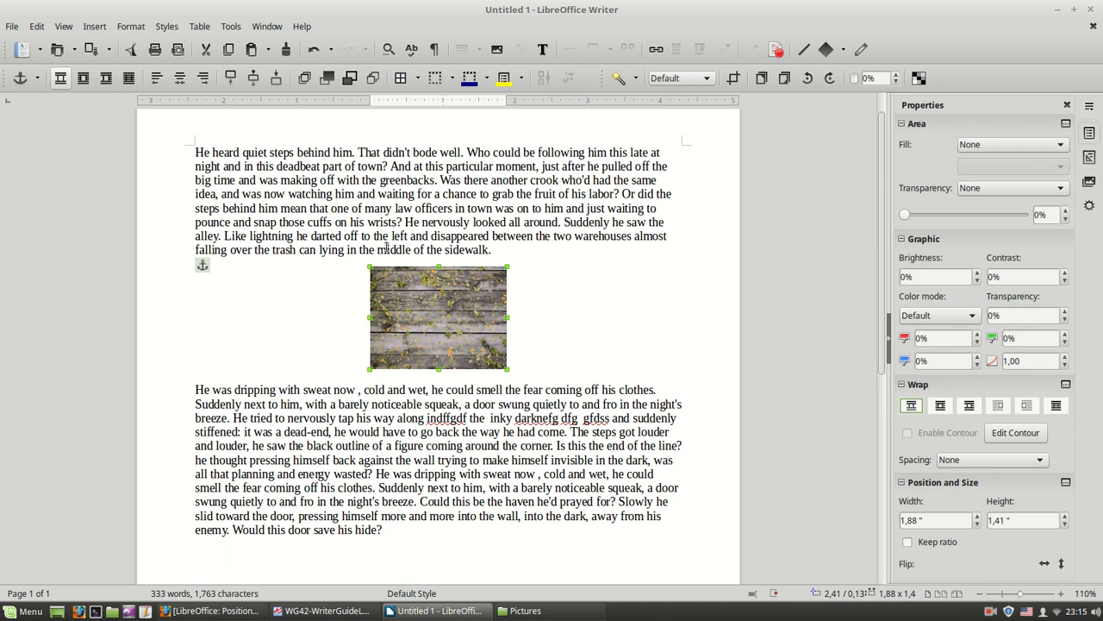
pyautogui.click(40, 78)
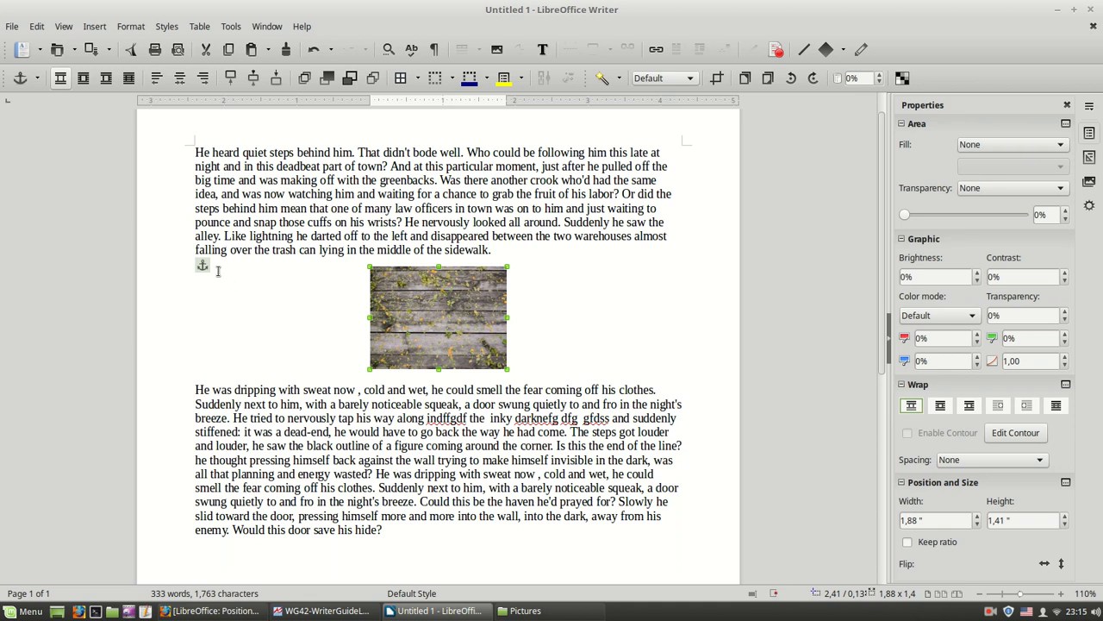
pyautogui.click(250, 250)
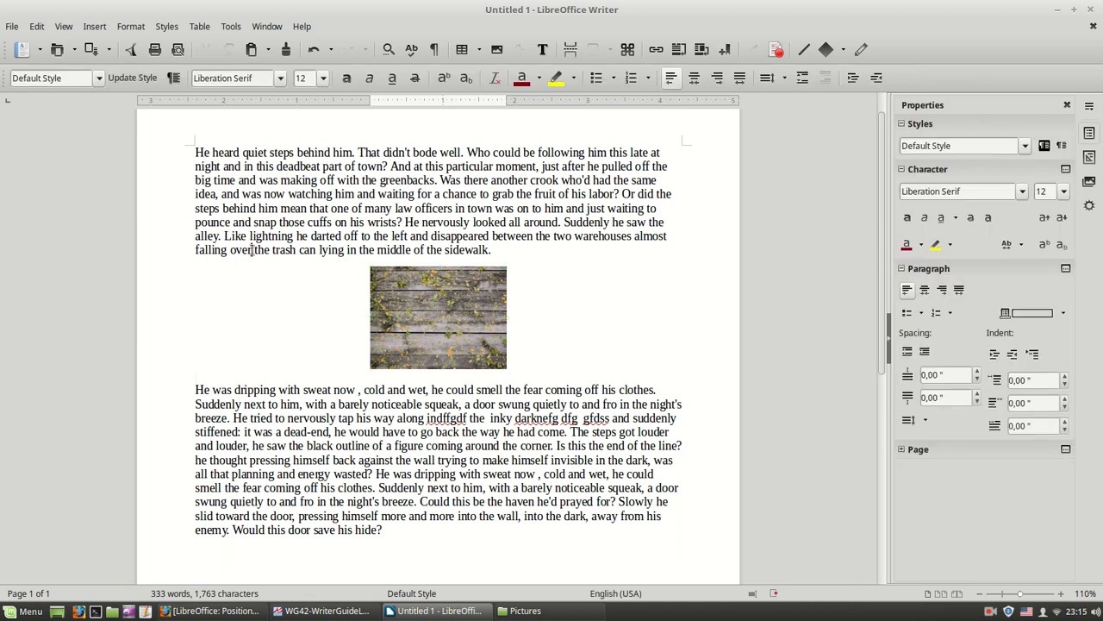
pyautogui.click(438, 317)
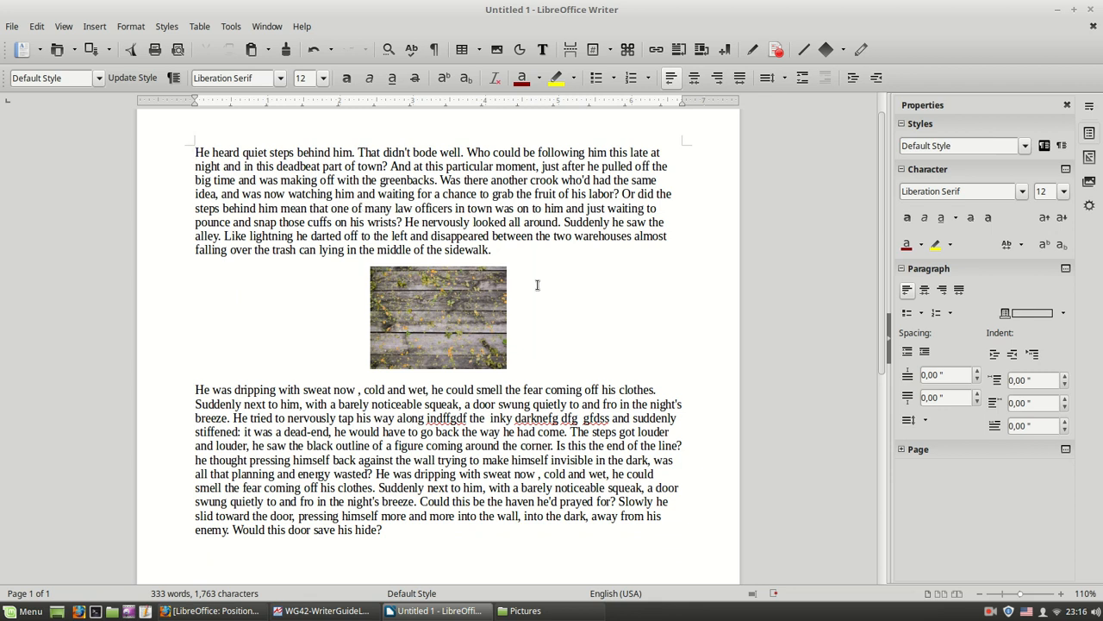
# - Anchor the wood image to the page and place the caret in the empty lines at the top
pyautogui.click(439, 317)
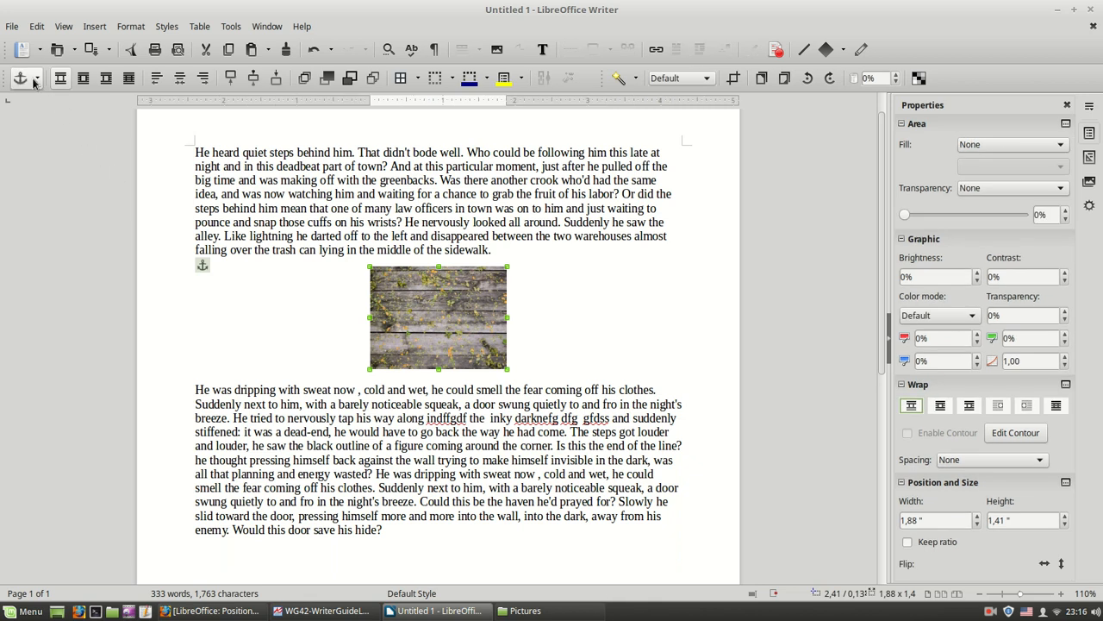
pyautogui.click(21, 78)
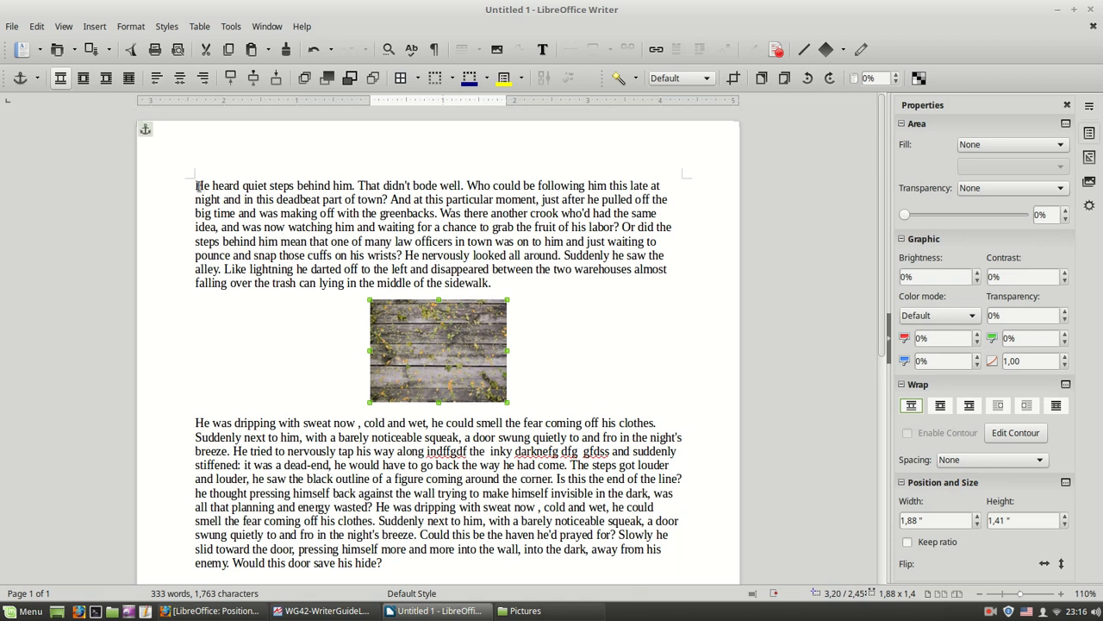
pyautogui.click(225, 213)
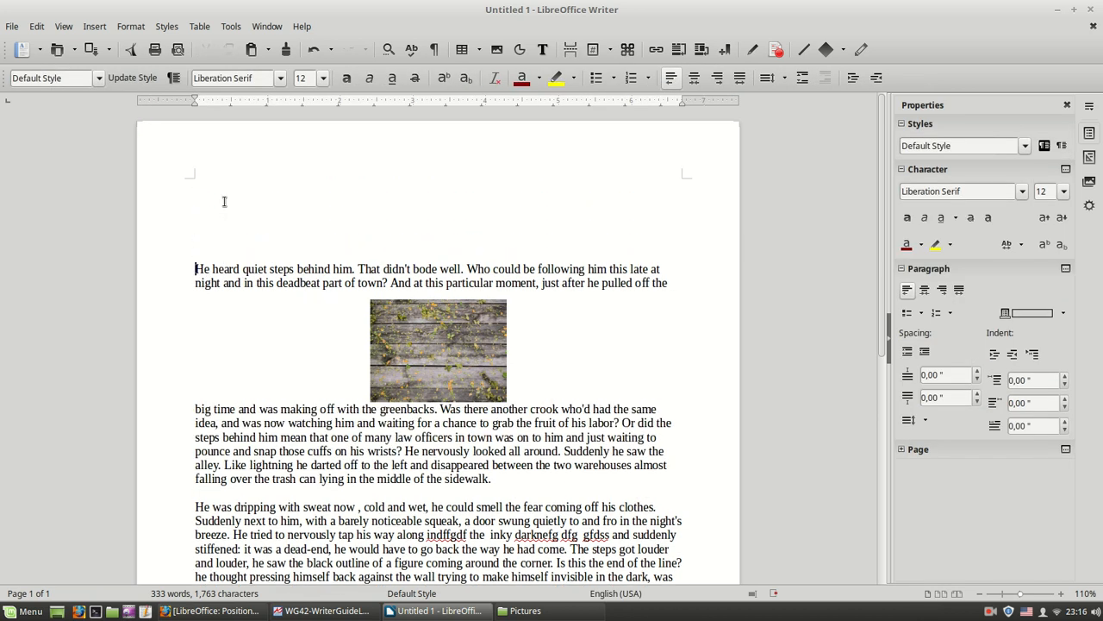
pyautogui.click(438, 351)
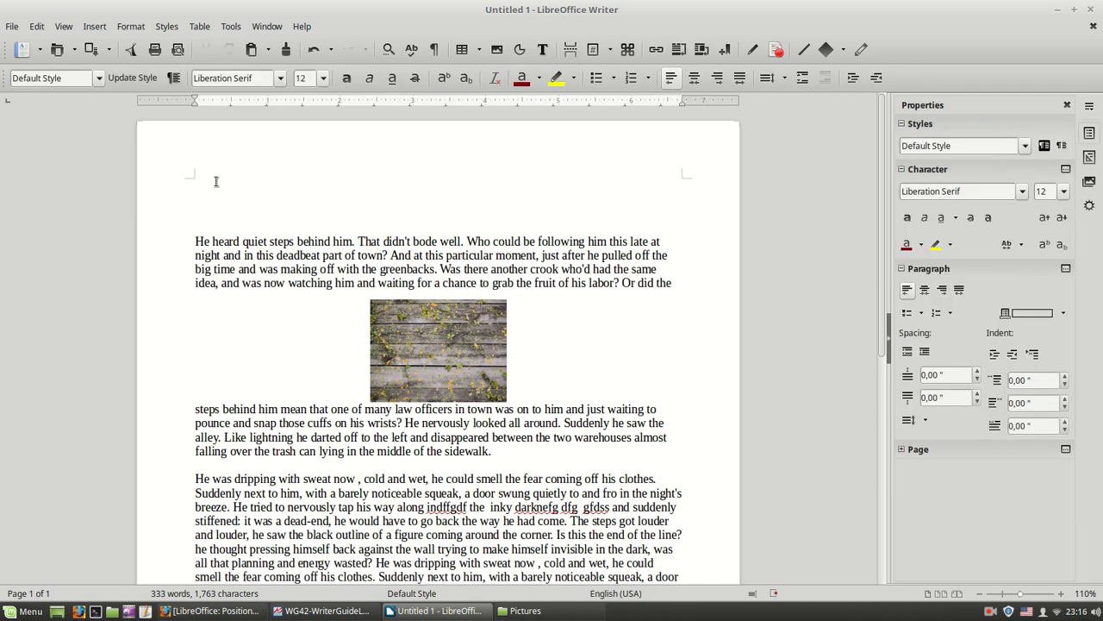
pyautogui.click(438, 351)
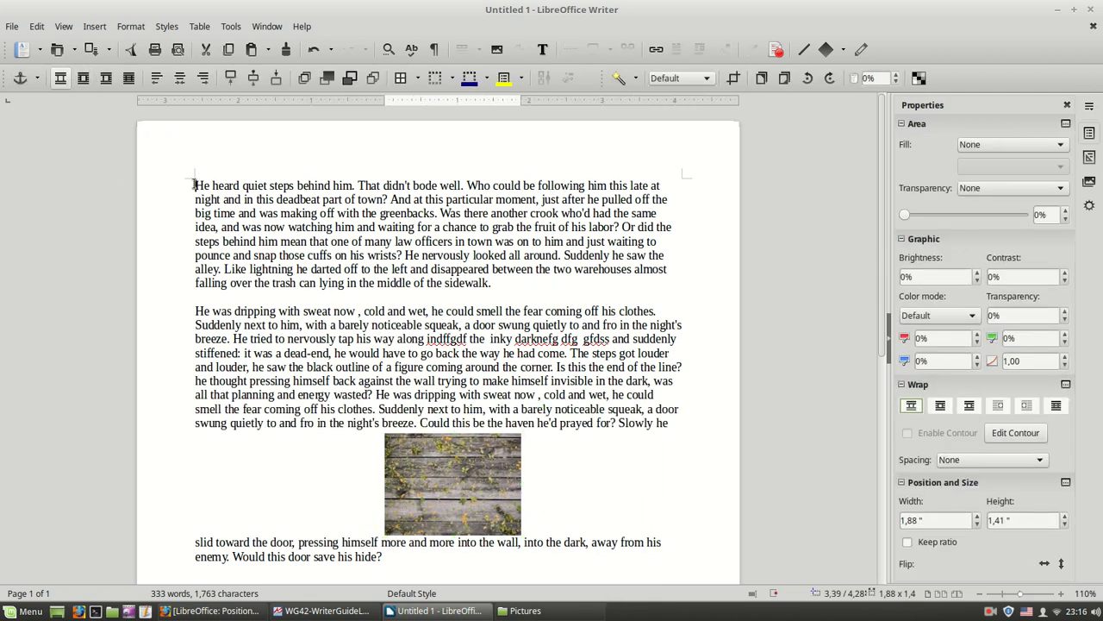
# - Move the page-anchored image up into the second paragraph, text running above and below
pyautogui.click(233, 199)
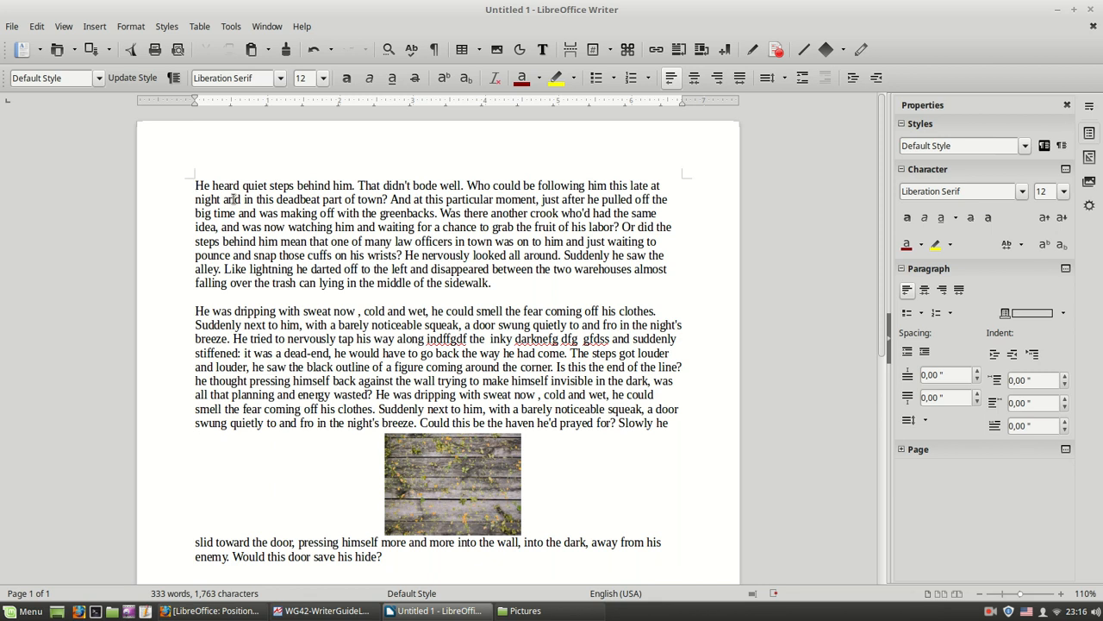
pyautogui.click(452, 485)
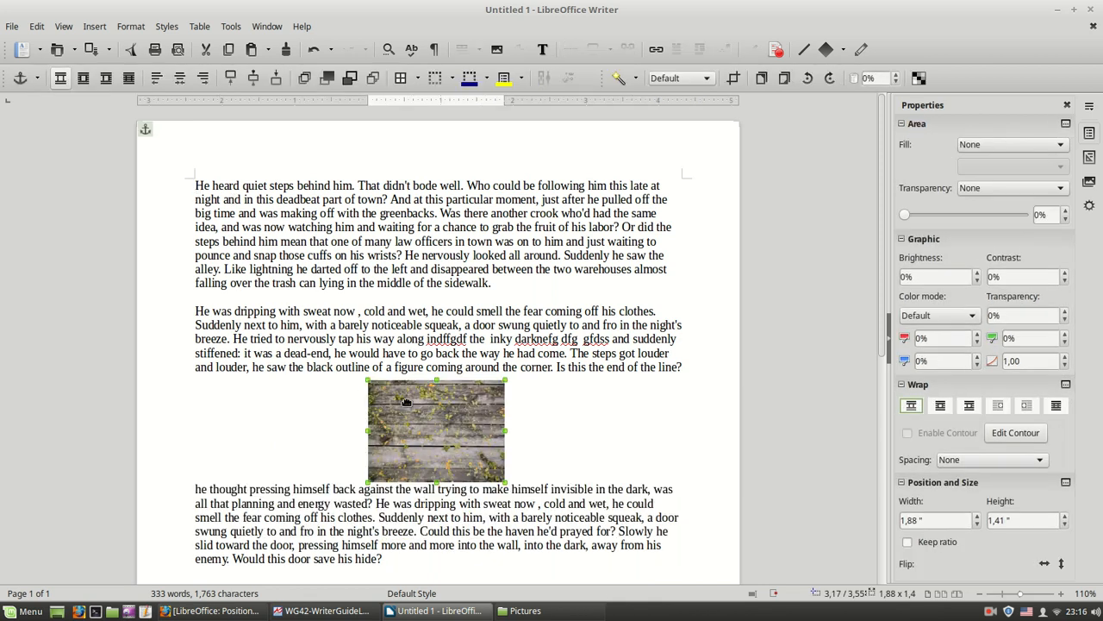
pyautogui.moveTo(435, 431); pyautogui.dragTo(410, 390)
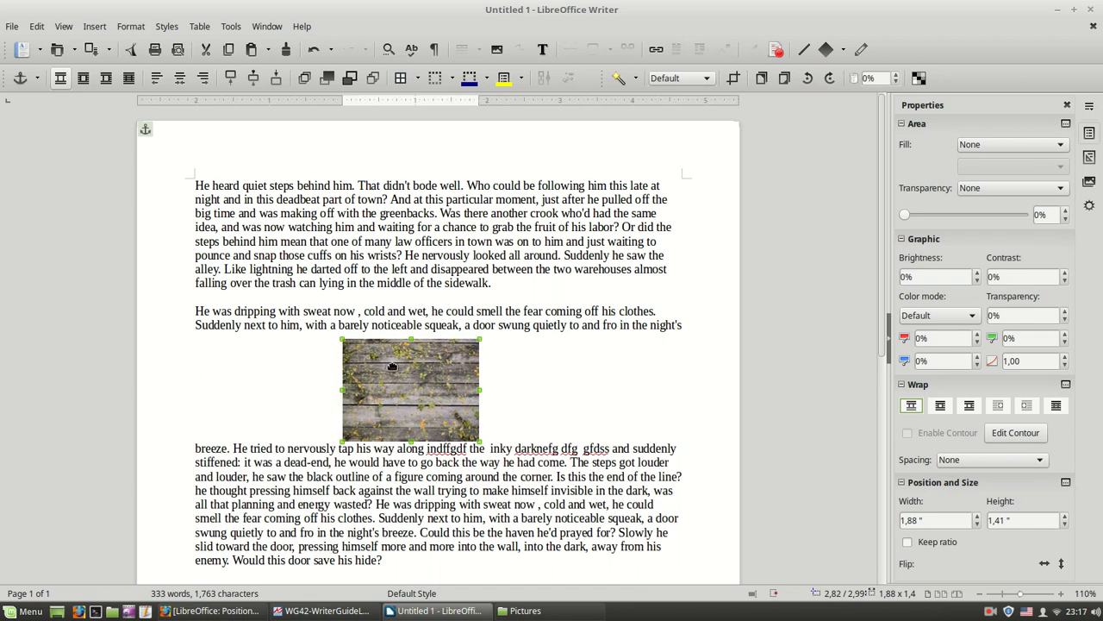
pyautogui.moveTo(428, 372)
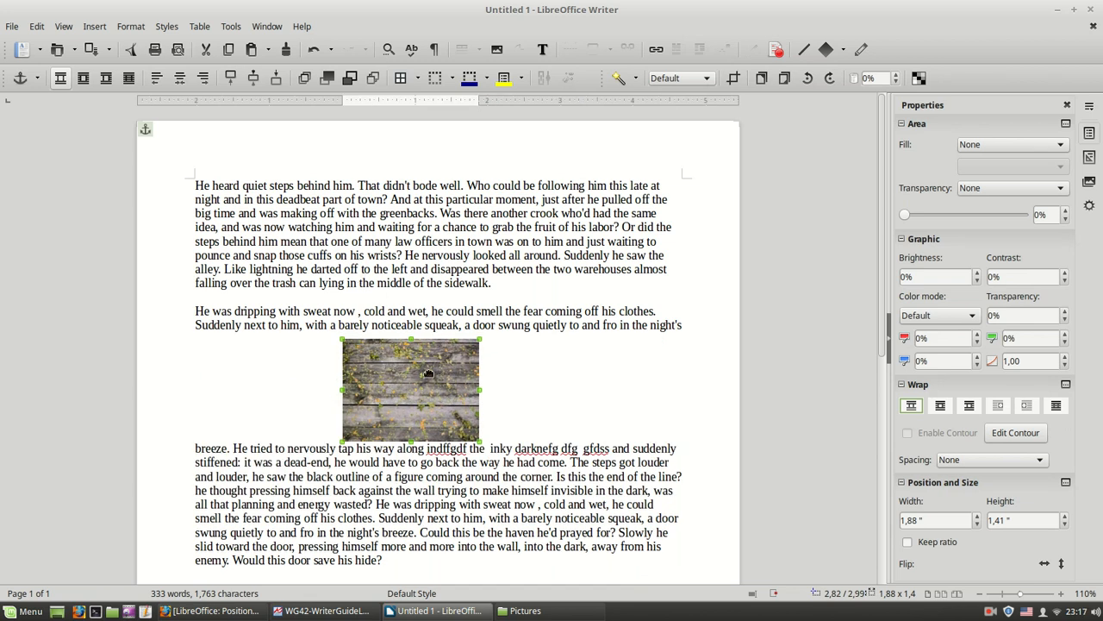
pyautogui.moveTo(435, 374)
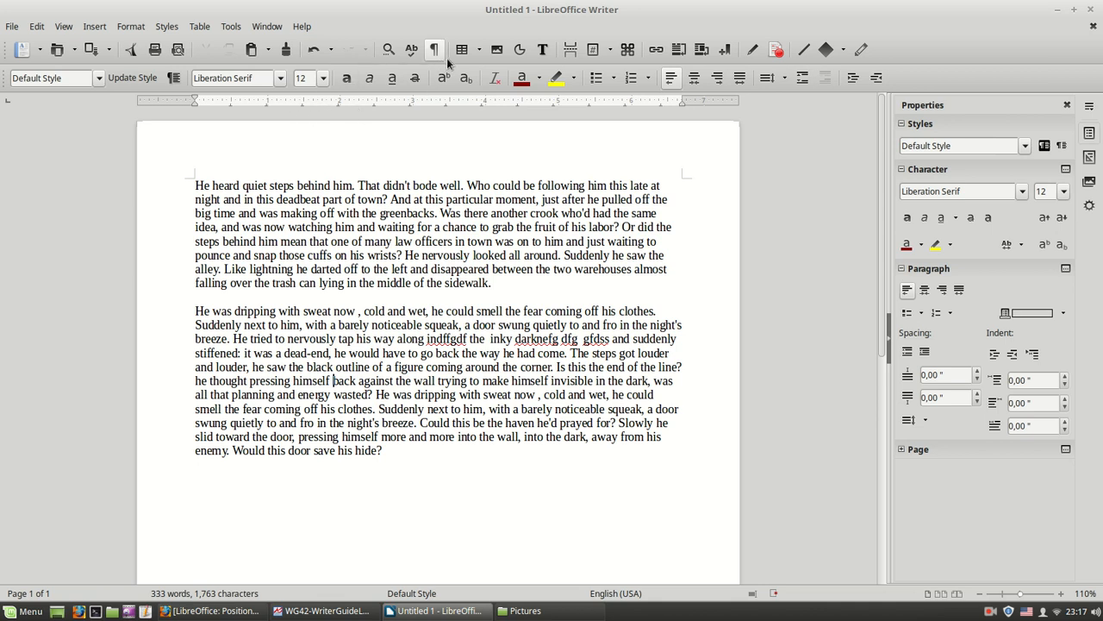
# - Insert photo-1103595_640.png from file as a new small picture in the second paragraph
pyautogui.click(487, 49)
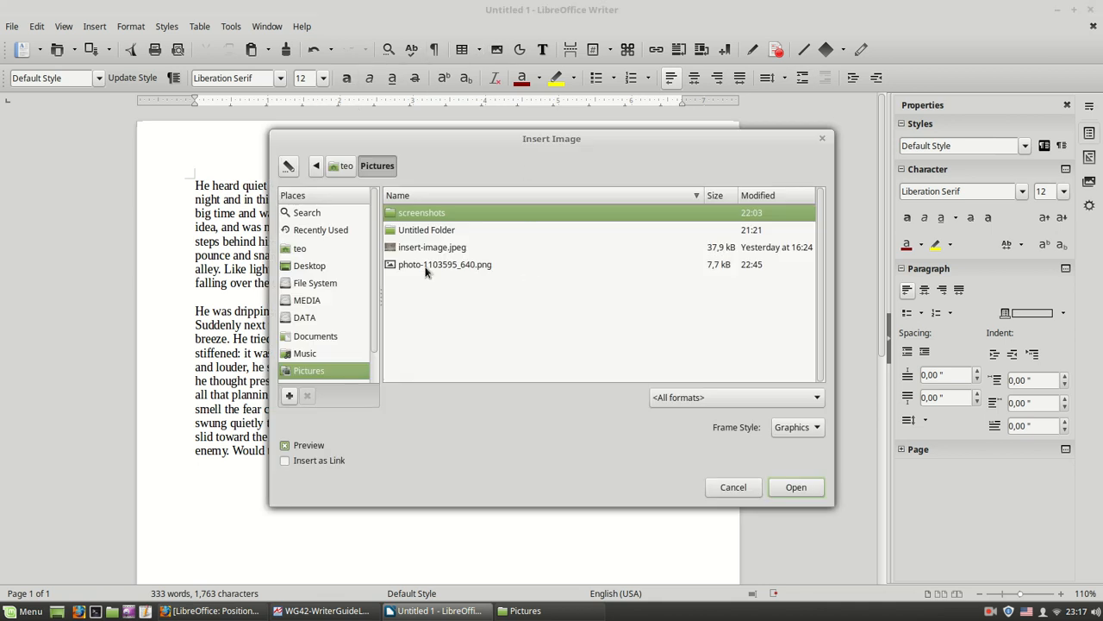
pyautogui.click(795, 487)
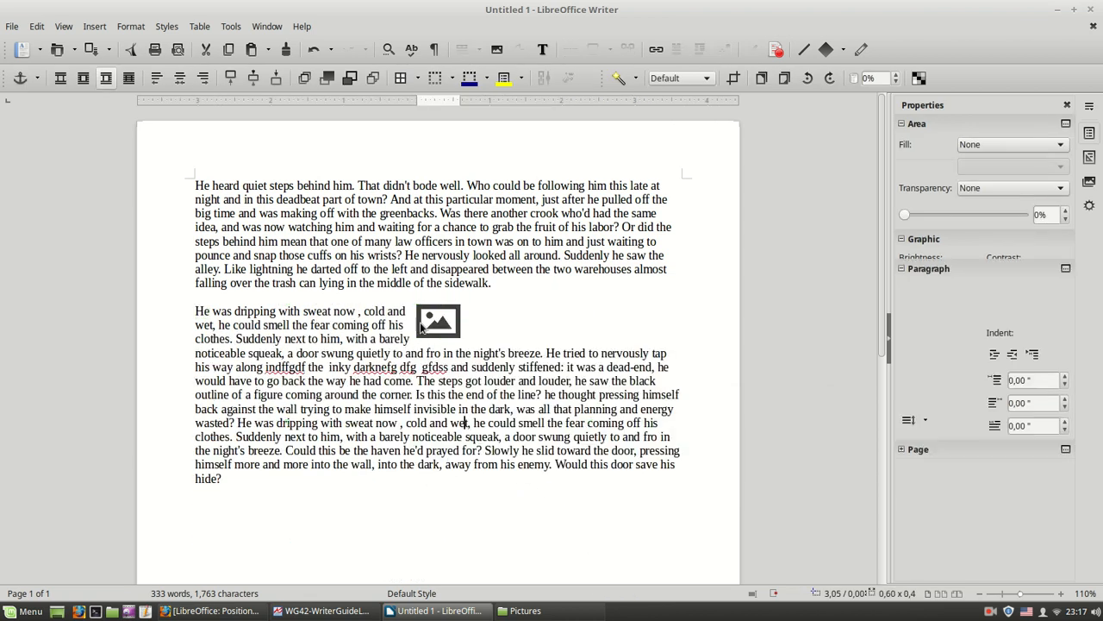
# - Anchor the new picture icon As Character so it sits inline in the text
pyautogui.click(437, 320)
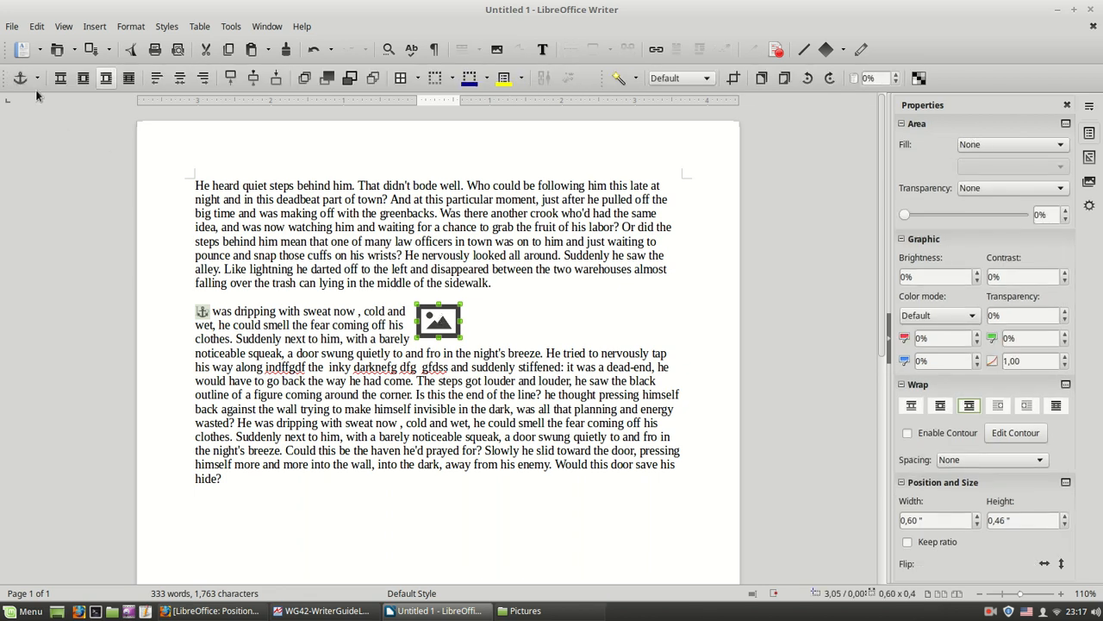
pyautogui.click(20, 79)
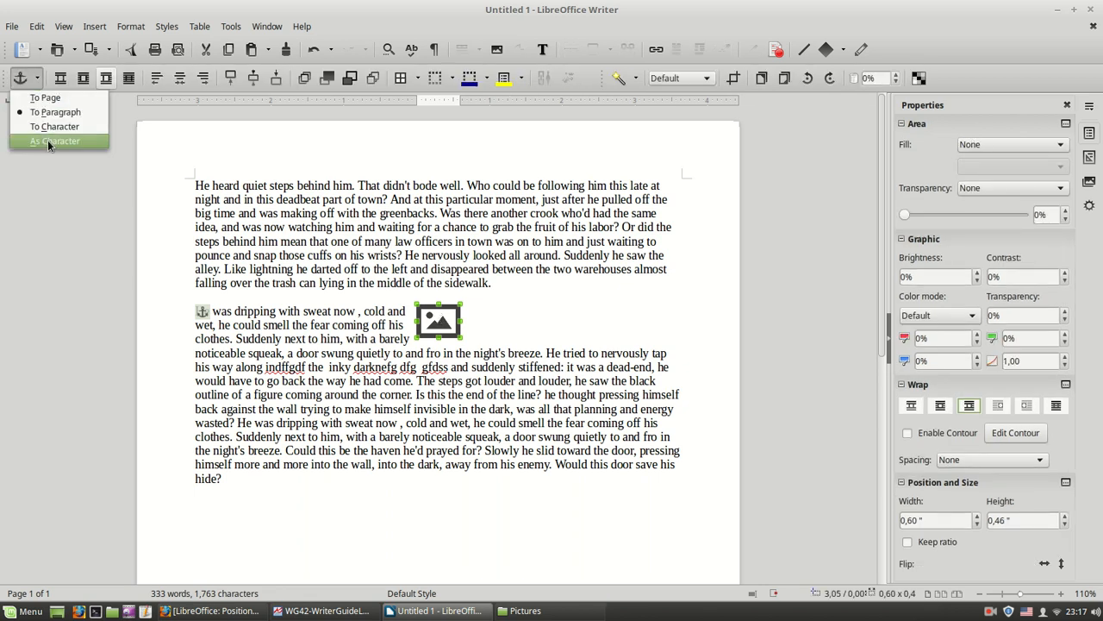
pyautogui.click(55, 141)
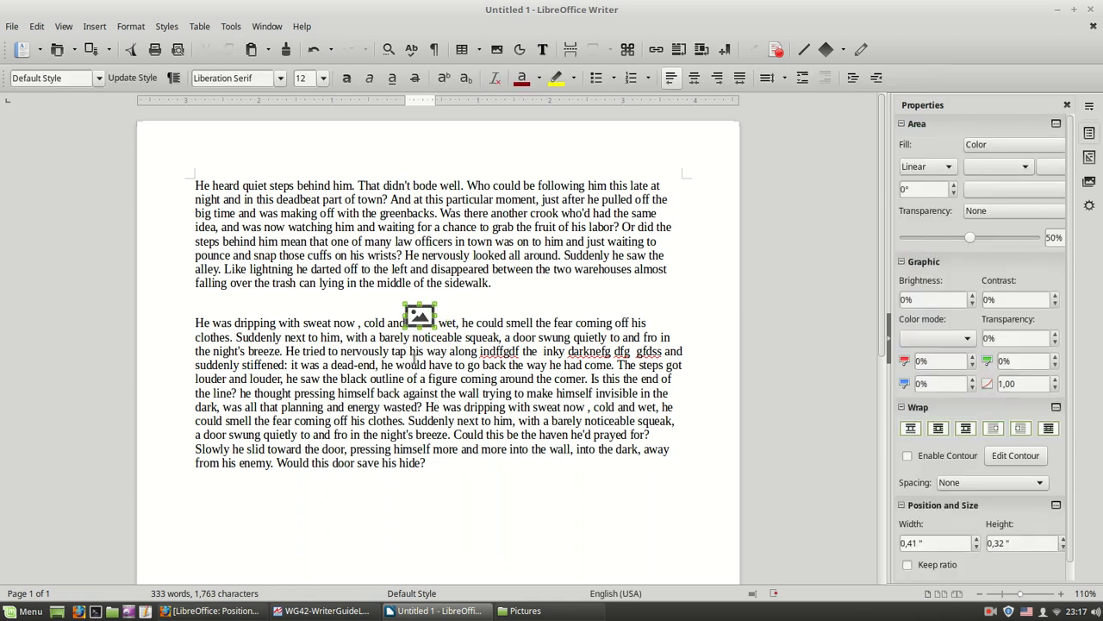
pyautogui.click(420, 315)
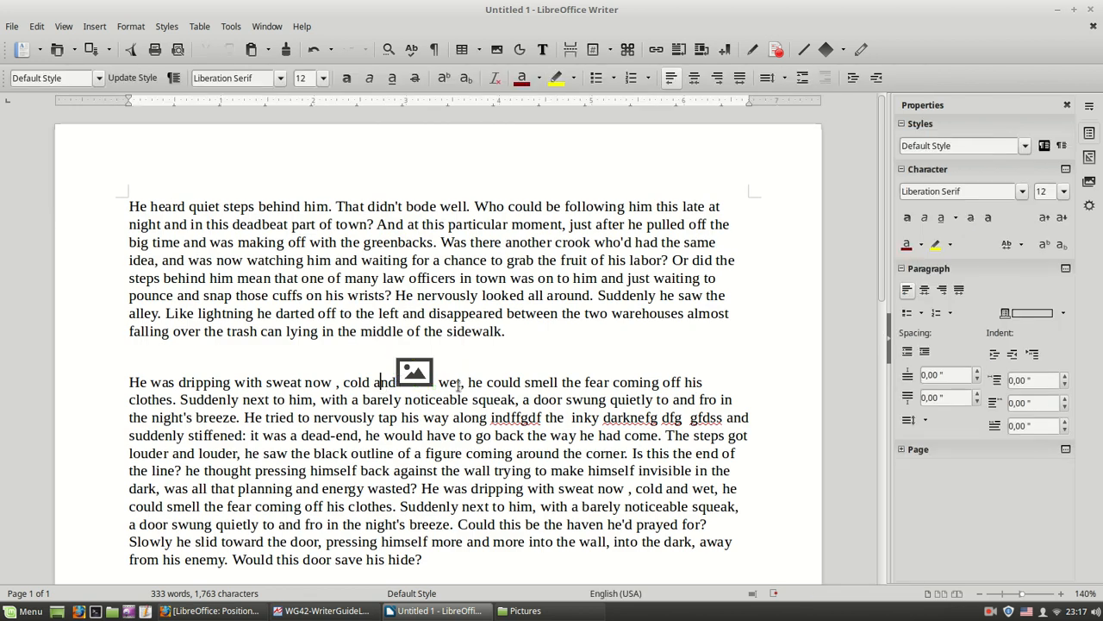
# - Insert 'dsfds' early in the second paragraph to show the inline icon reflowing with the text
pyautogui.click(339, 382)
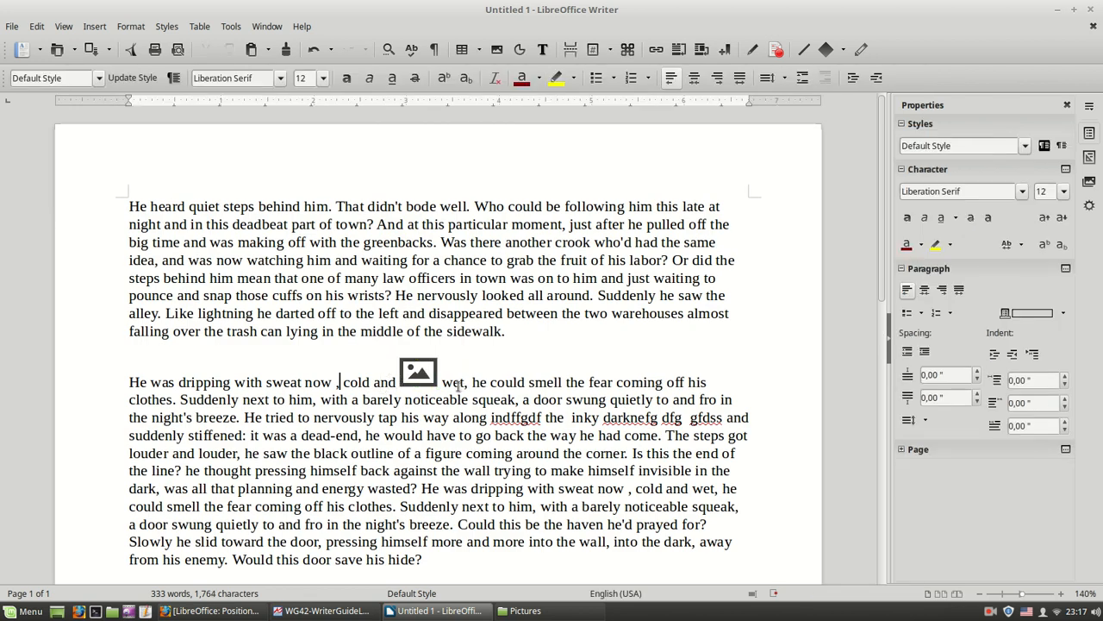
pyautogui.write('dsfdsf sdfdsf df dfs')
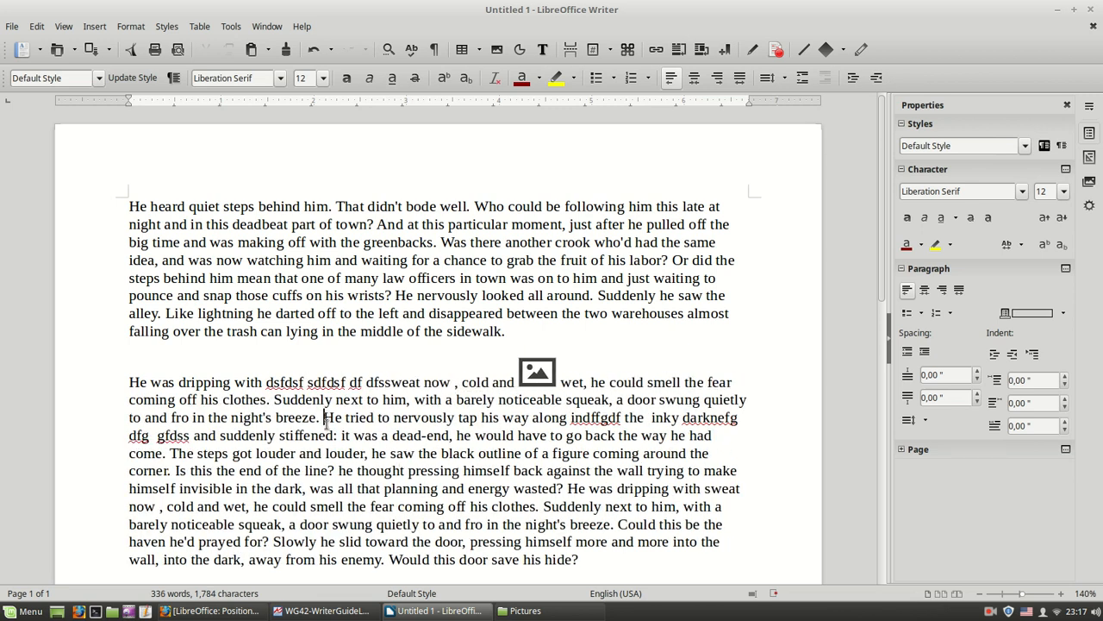
pyautogui.moveTo(323, 417); pyautogui.dragTo(169, 452)
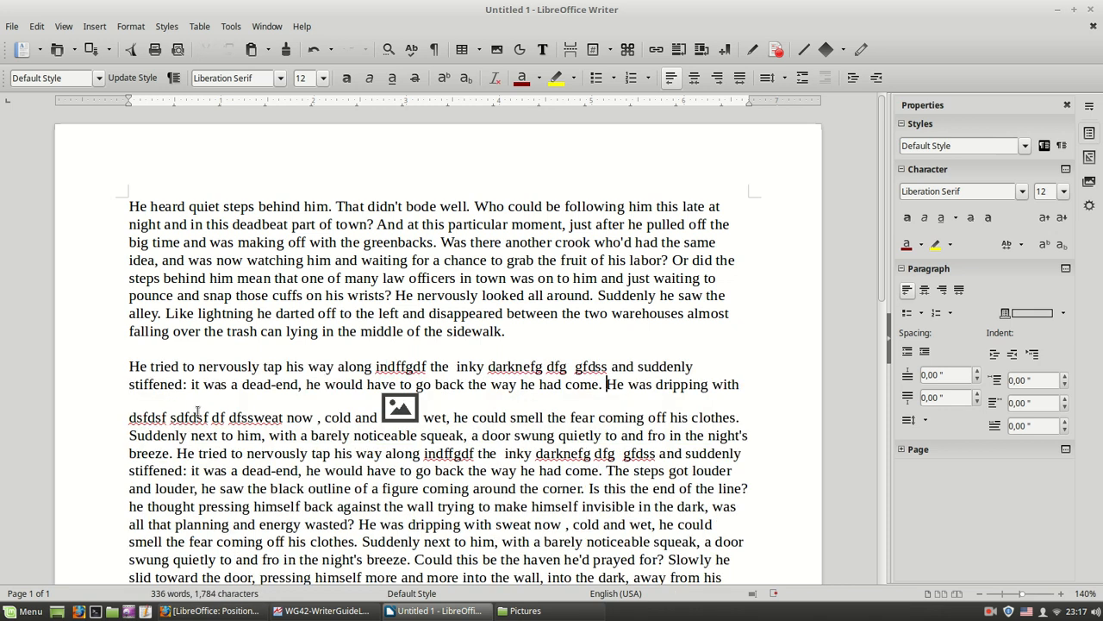
# - Enlarge the inline icon between "cold and" and "wet" to about 0.66" by 0.51"
pyautogui.click(399, 406)
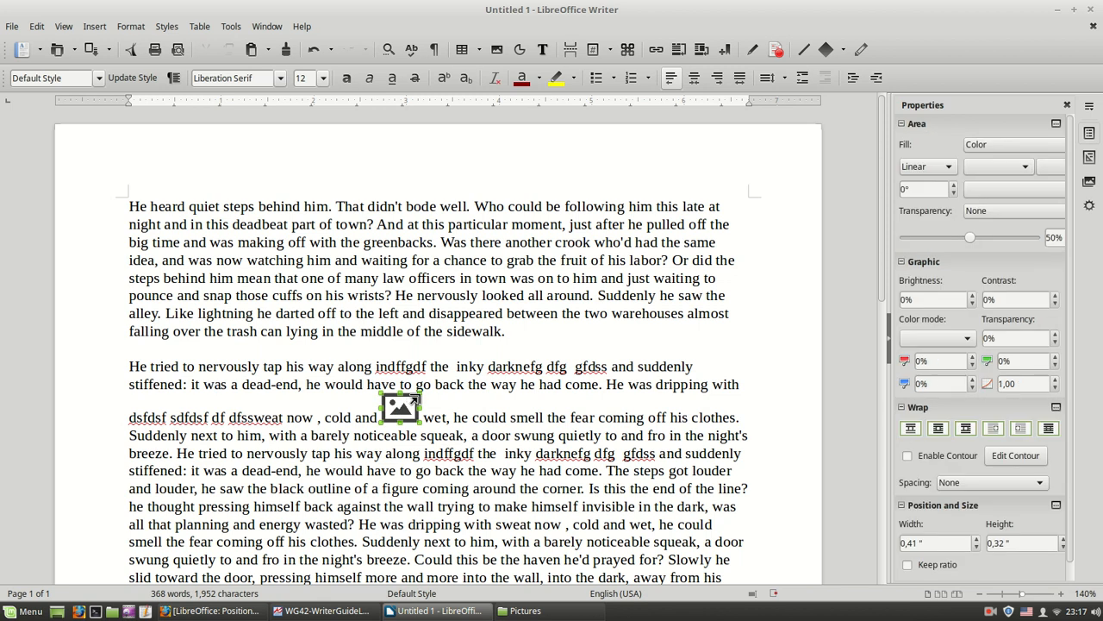
pyautogui.click(400, 405)
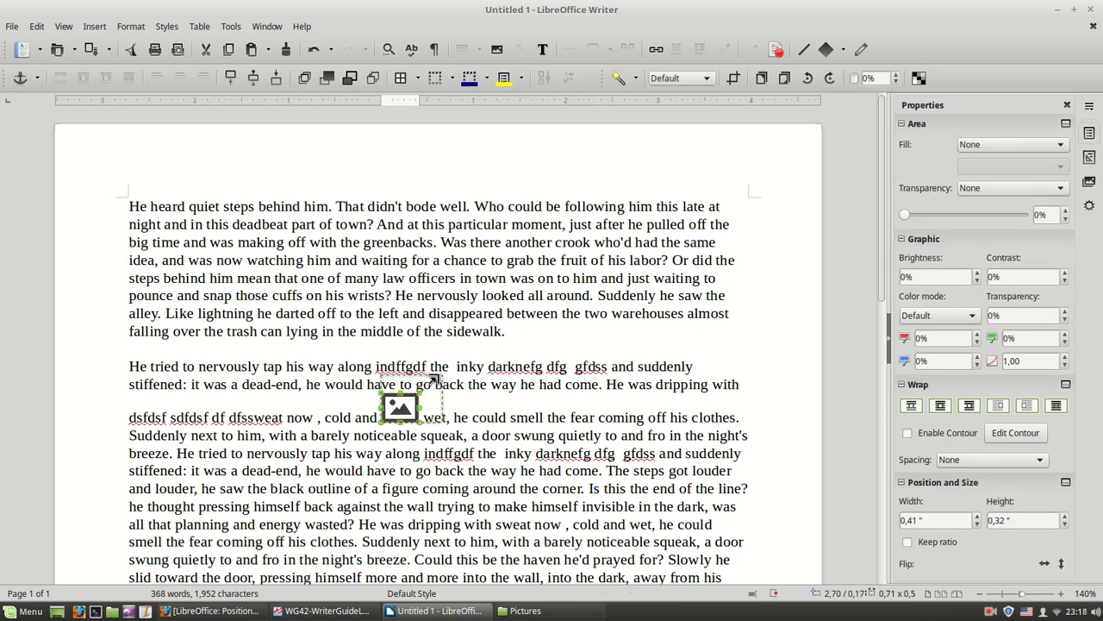
pyautogui.click(364, 407)
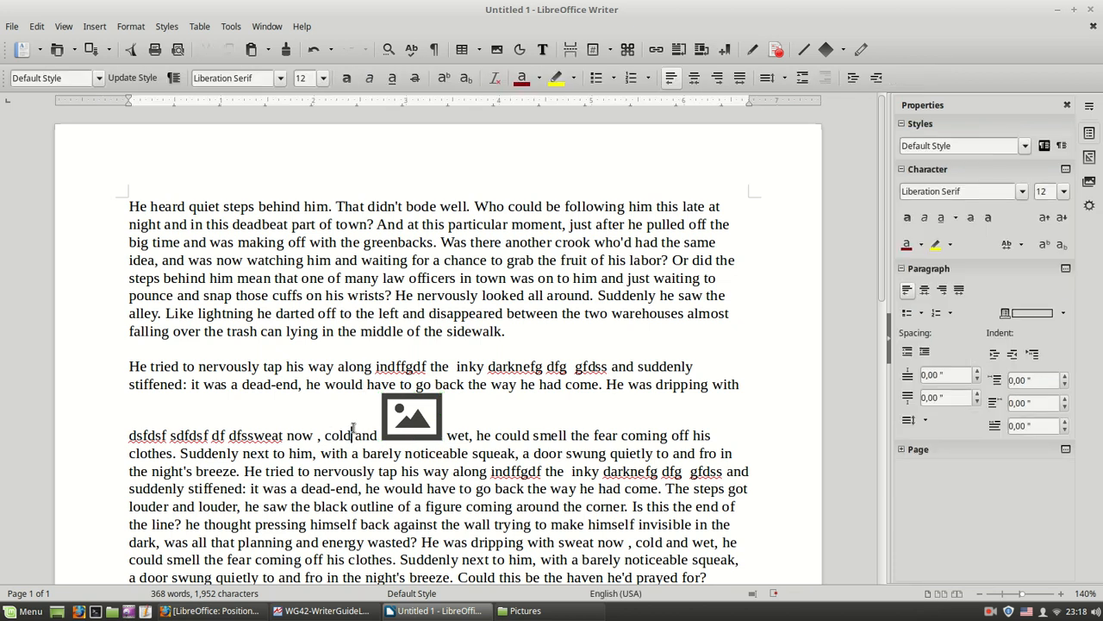
pyautogui.moveTo(444, 426)
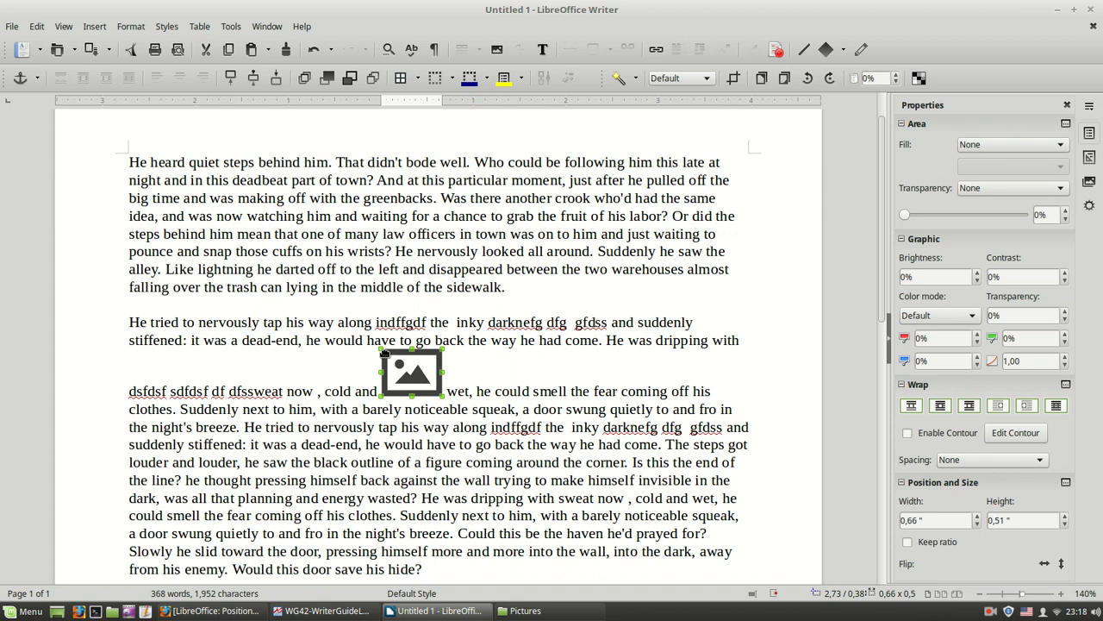
pyautogui.click(391, 268)
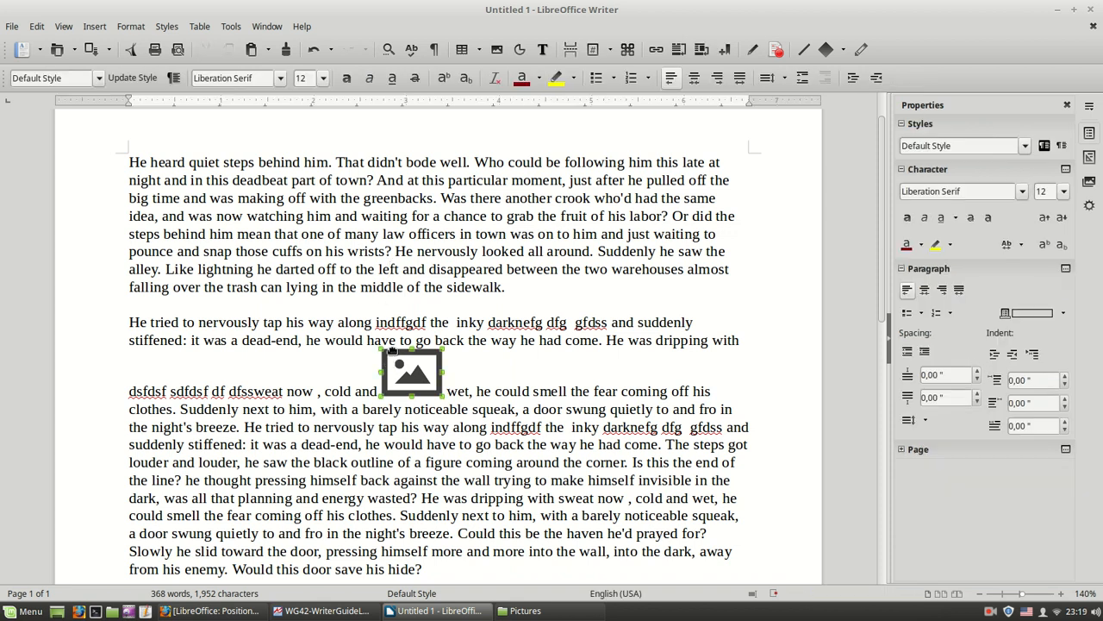
# - Place the two of spades so it overlaps the ace of clubs
pyautogui.click(412, 371)
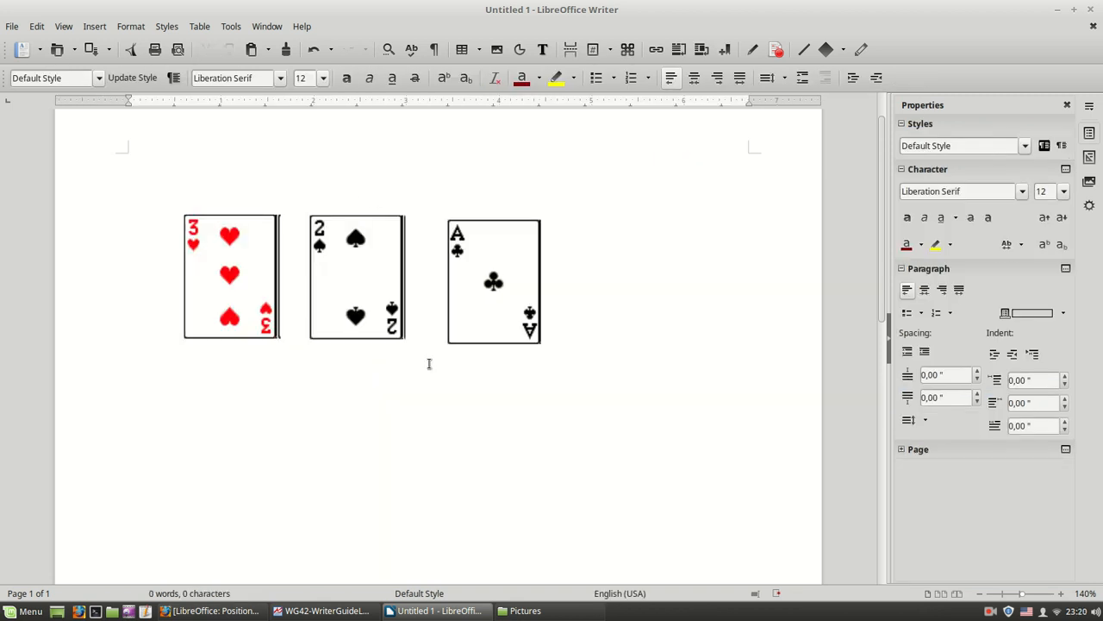
pyautogui.click(494, 281)
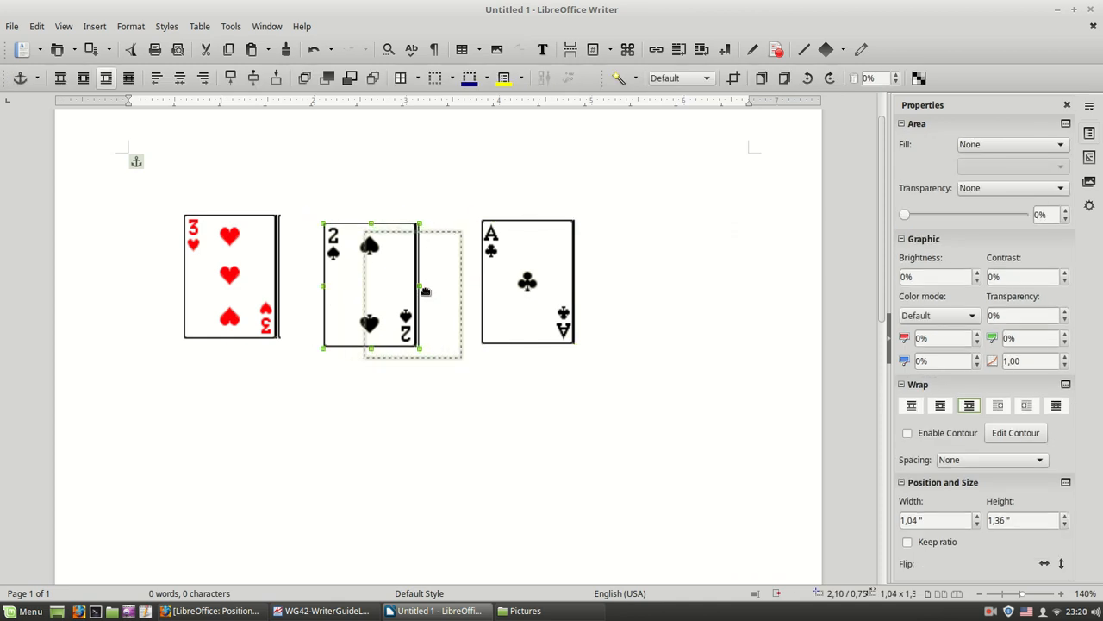
pyautogui.moveTo(371, 288); pyautogui.dragTo(496, 297)
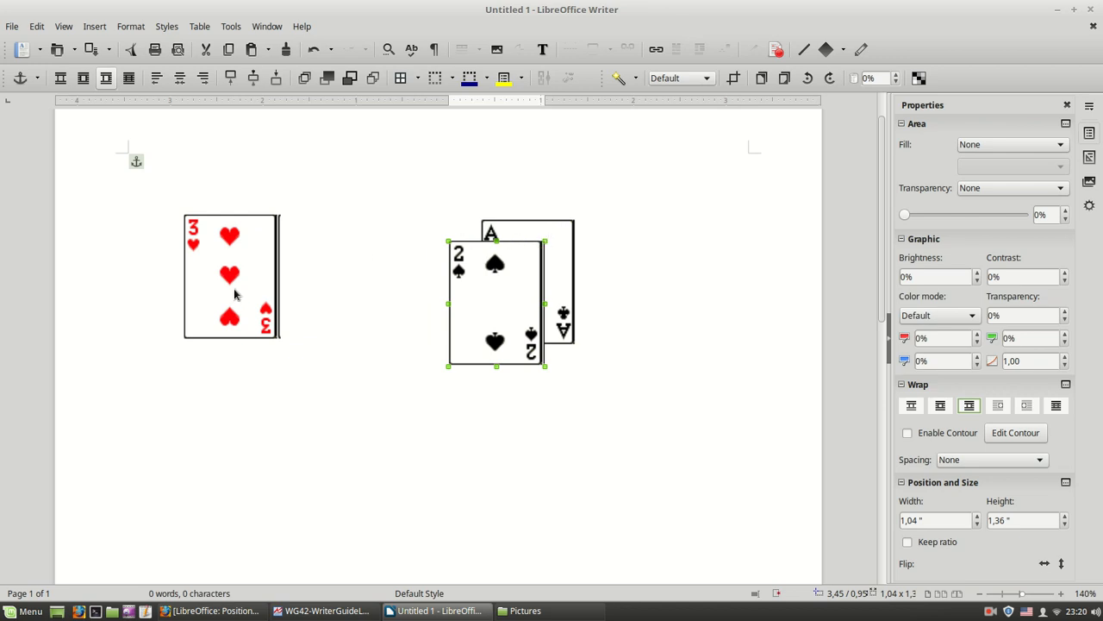
# - Lay the three of hearts over the two of spades to complete the fanned stack
pyautogui.moveTo(230, 275); pyautogui.dragTo(457, 320)
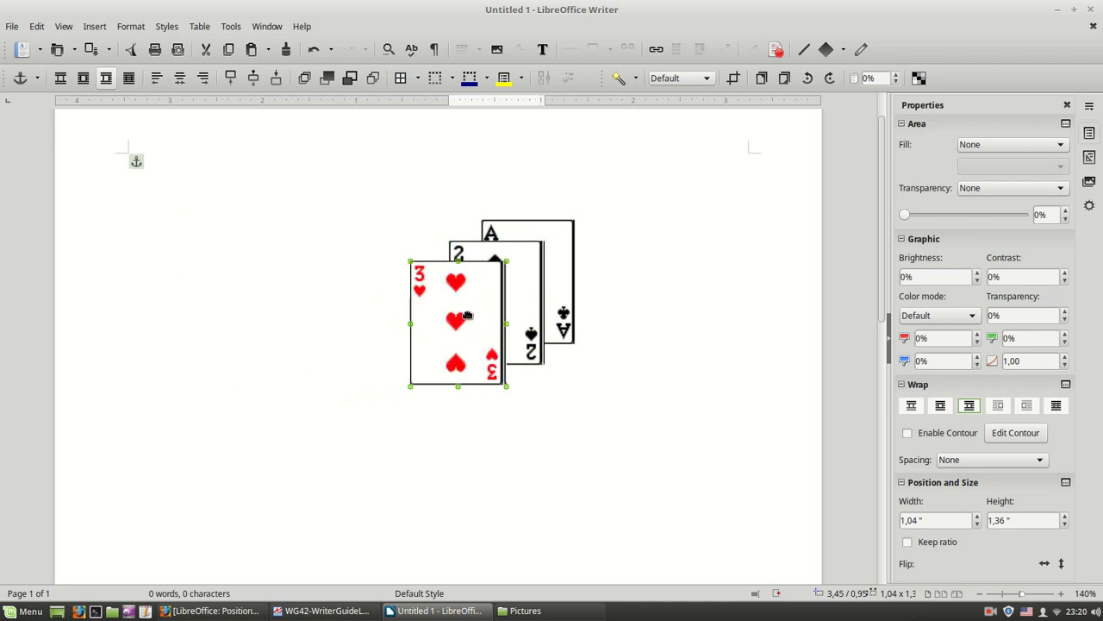
pyautogui.moveTo(457, 323); pyautogui.dragTo(457, 339)
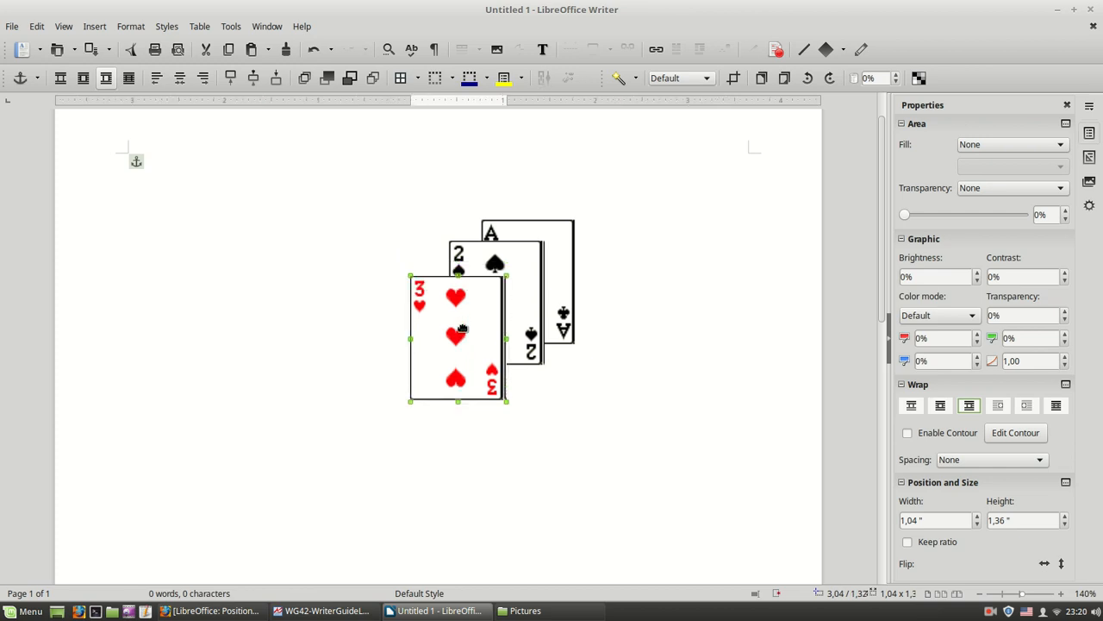
pyautogui.moveTo(457, 336); pyautogui.dragTo(405, 358)
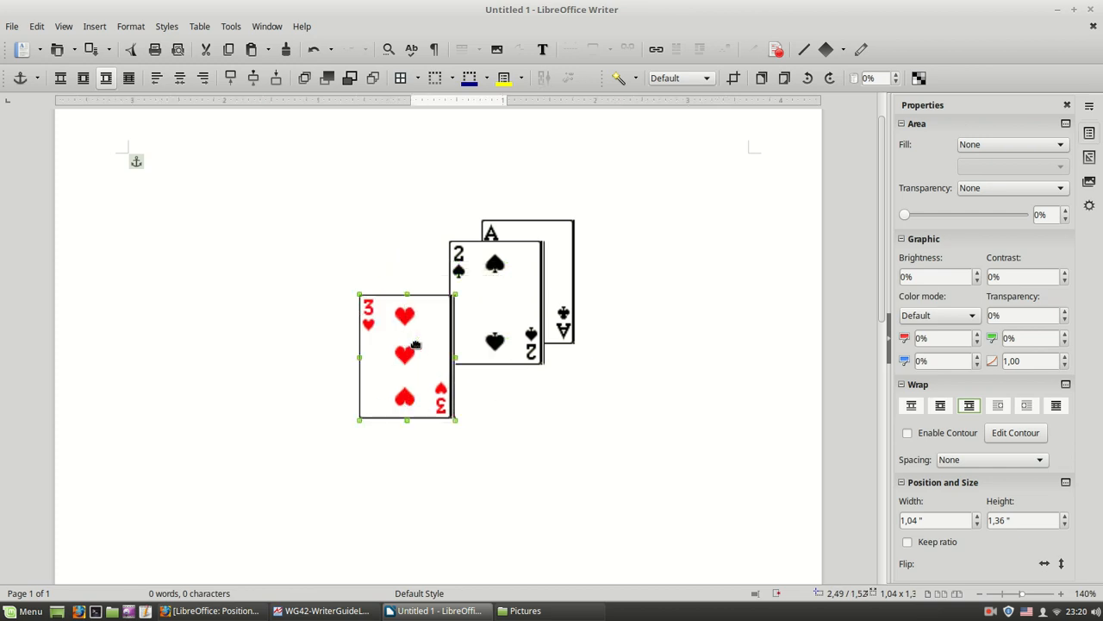
pyautogui.moveTo(405, 357); pyautogui.dragTo(463, 323)
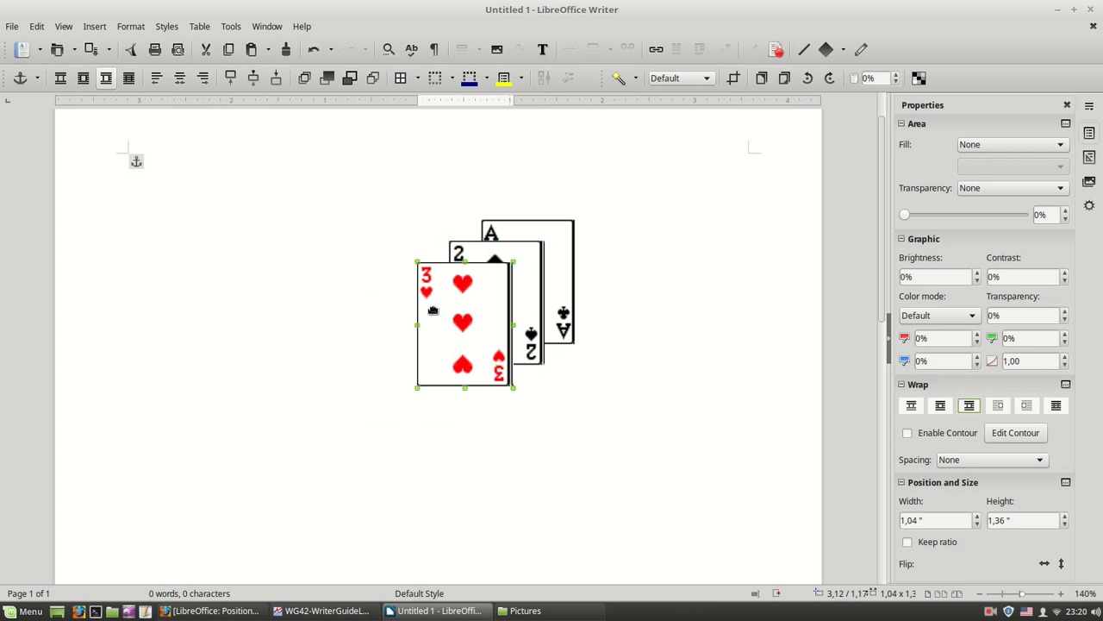
pyautogui.moveTo(350, 77)
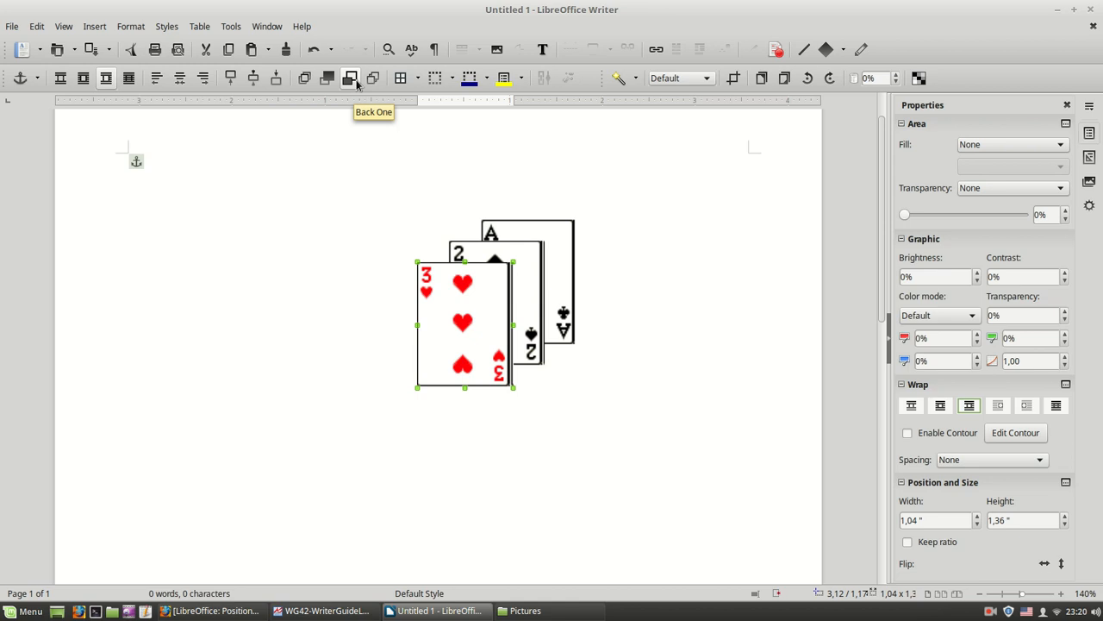
# - Move the three of hearts back one layer, re-stack it over the two of spades and enlarge it
pyautogui.click(349, 78)
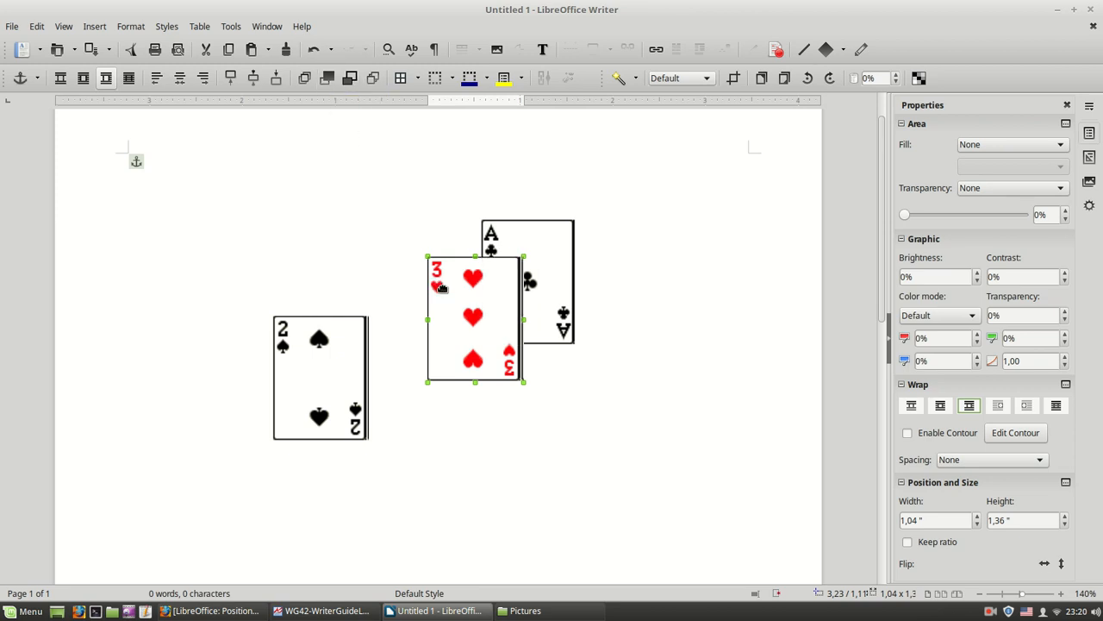
pyautogui.moveTo(474, 319); pyautogui.dragTo(358, 263)
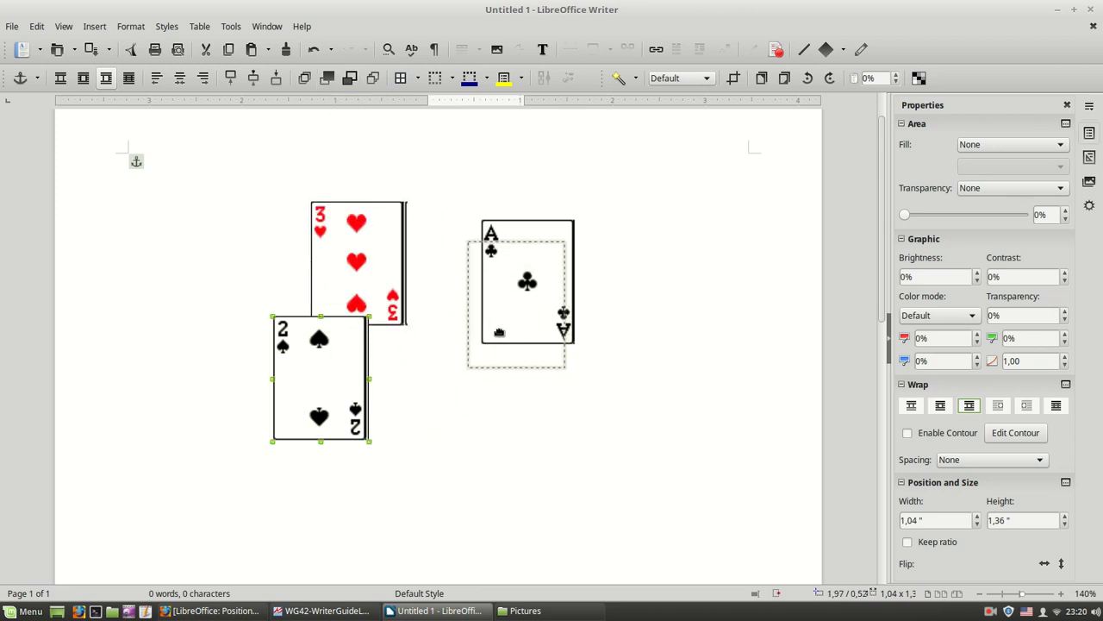
pyautogui.moveTo(318, 379); pyautogui.dragTo(474, 310)
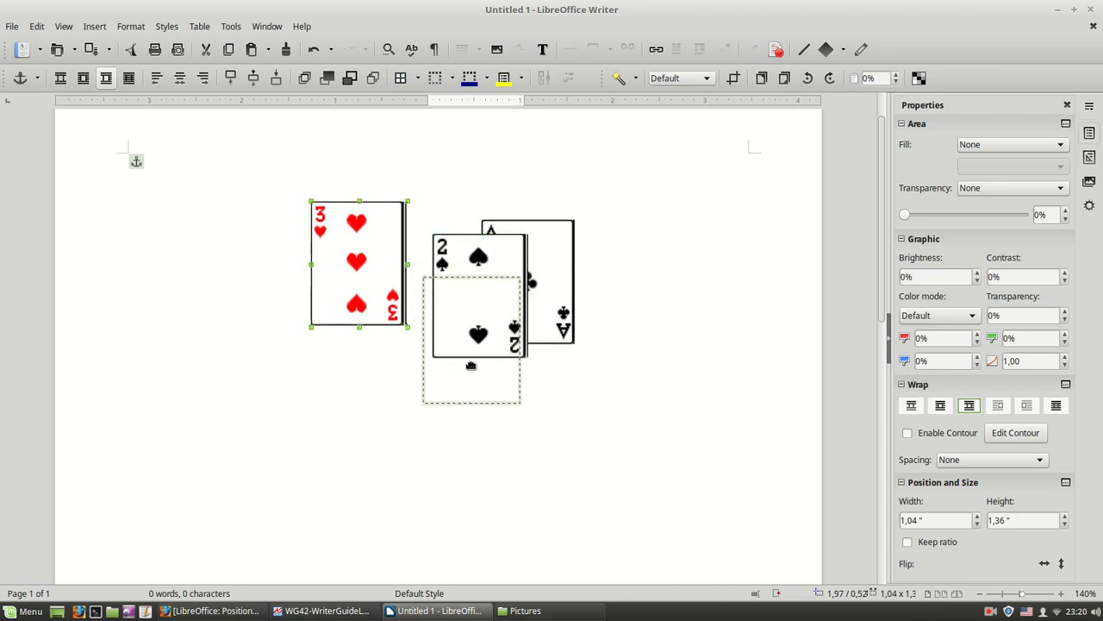
pyautogui.moveTo(356, 263); pyautogui.dragTo(472, 380)
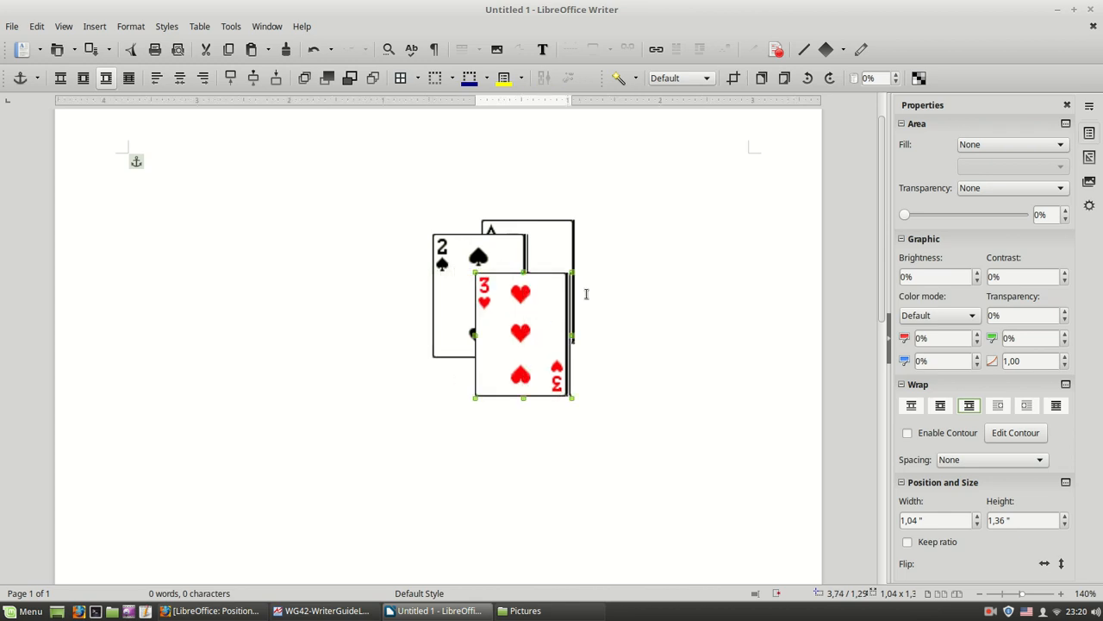
pyautogui.moveTo(523, 331); pyautogui.dragTo(529, 309)
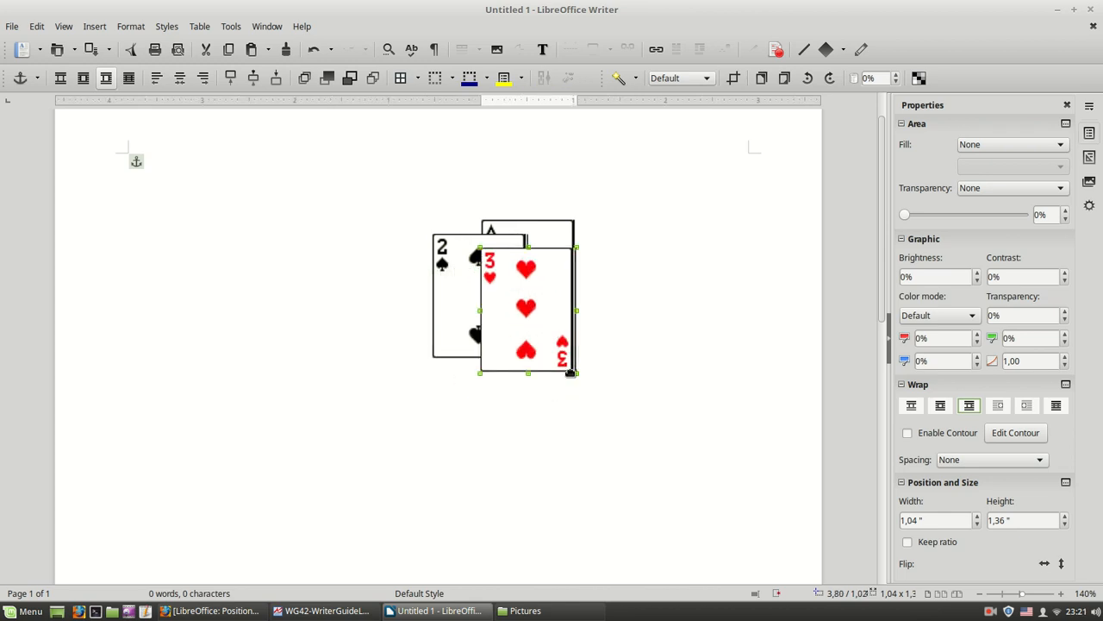
pyautogui.moveTo(575, 371); pyautogui.dragTo(637, 453)
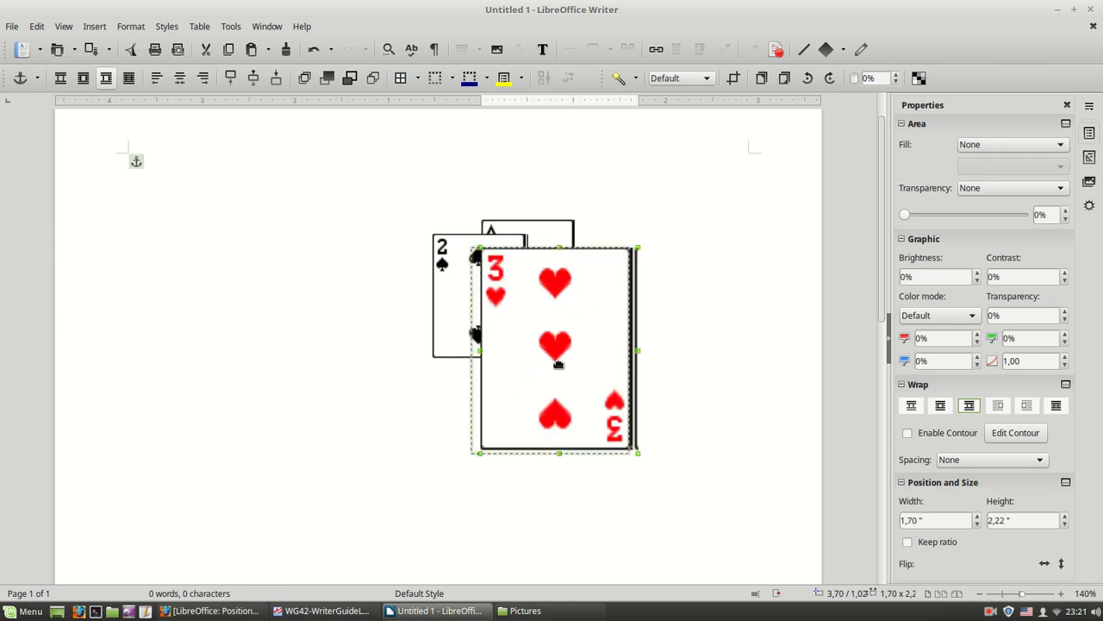
# - Try Send to Back, Bring to Front, Back One and Forward One on the three, shrink it and move it left
pyautogui.click(372, 77)
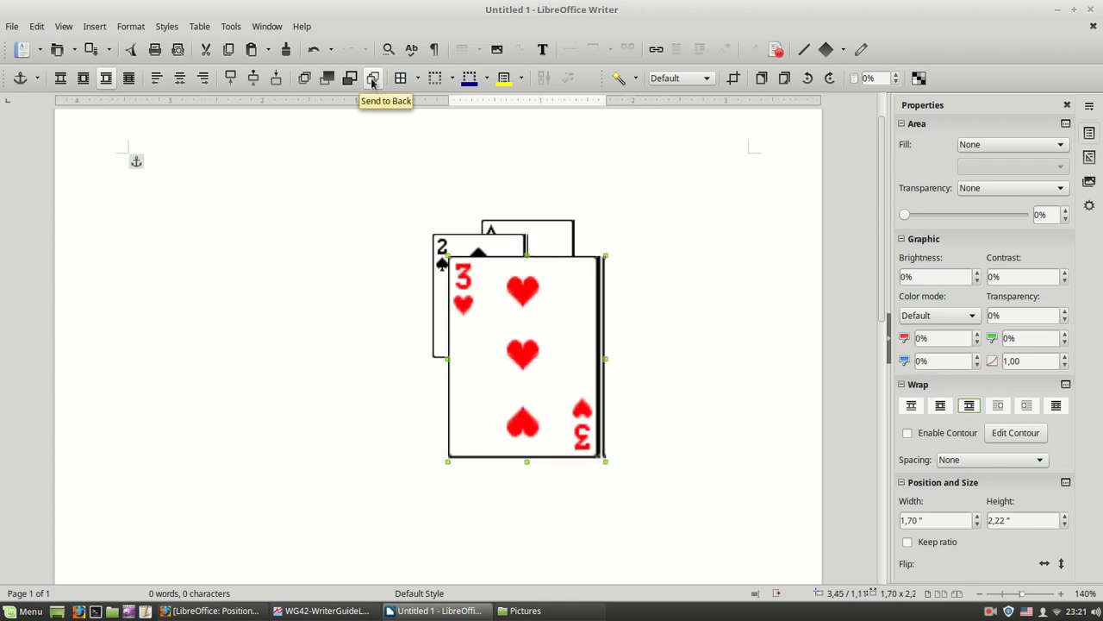
pyautogui.click(372, 78)
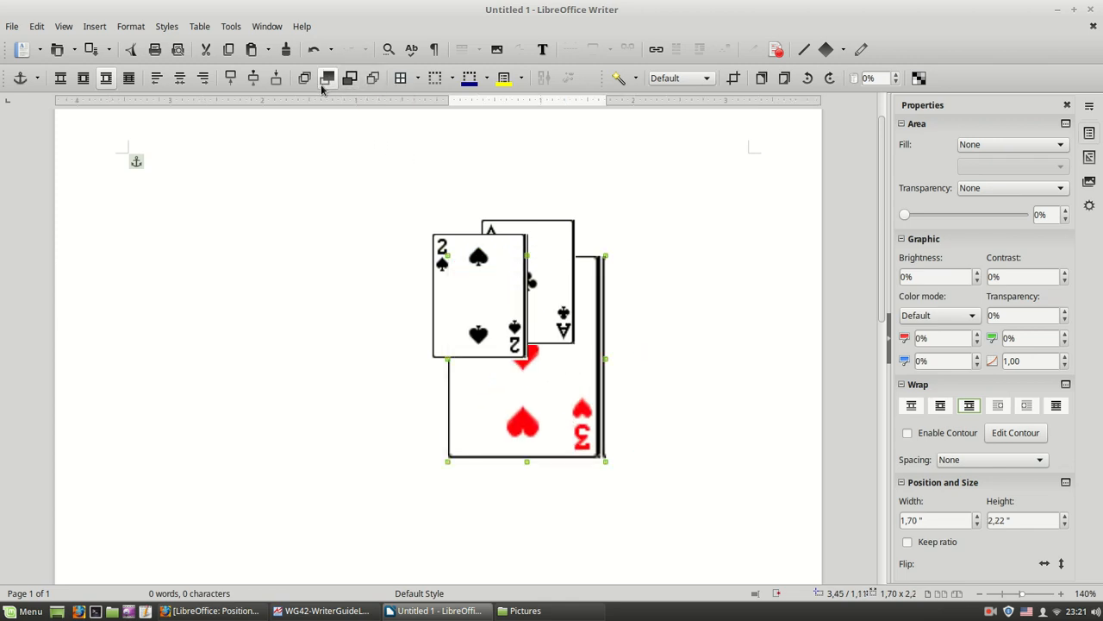
pyautogui.moveTo(303, 78)
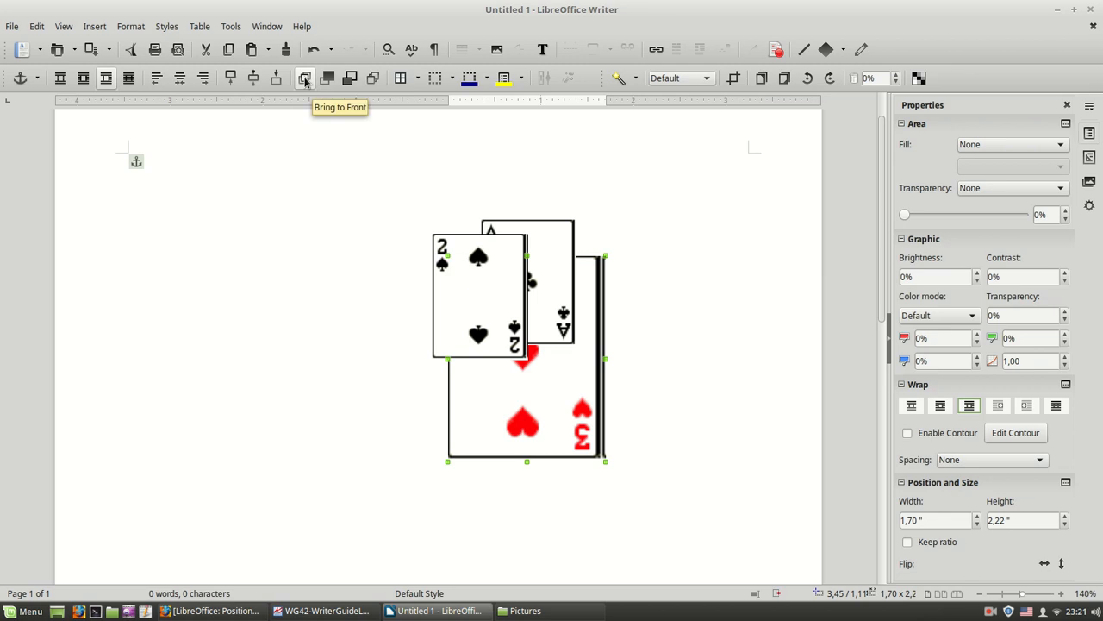
pyautogui.click(305, 79)
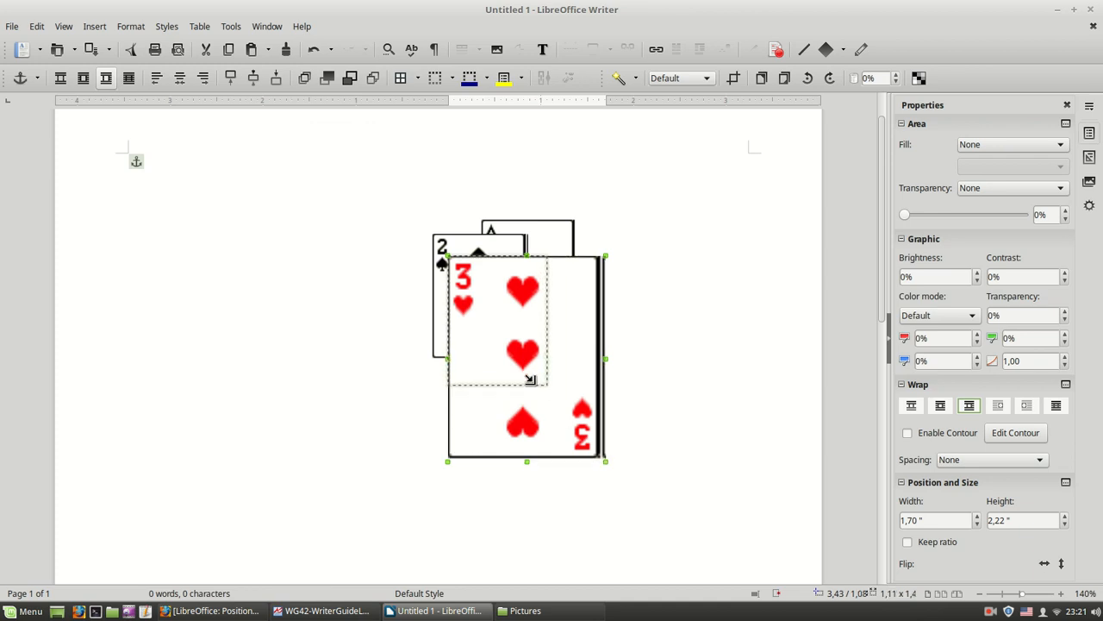
pyautogui.click(349, 78)
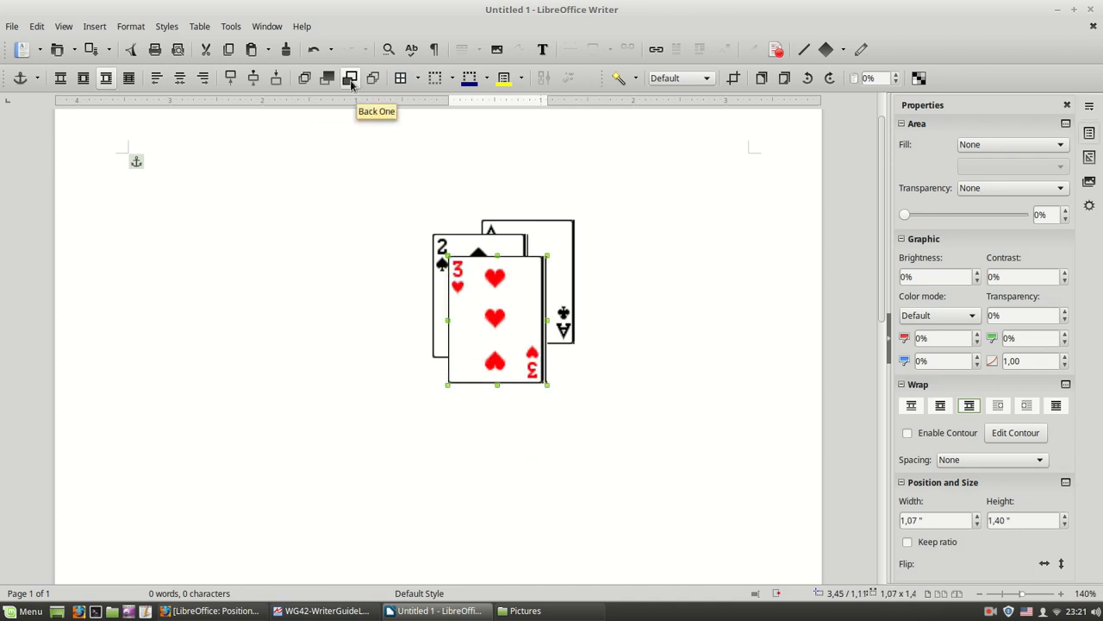
pyautogui.click(350, 77)
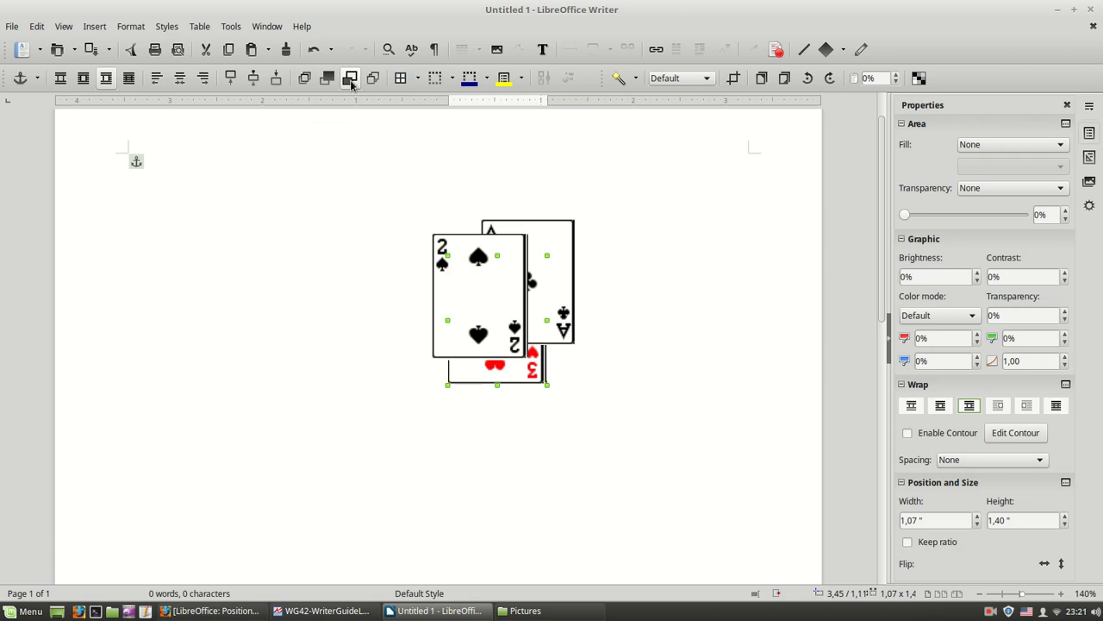
pyautogui.click(328, 77)
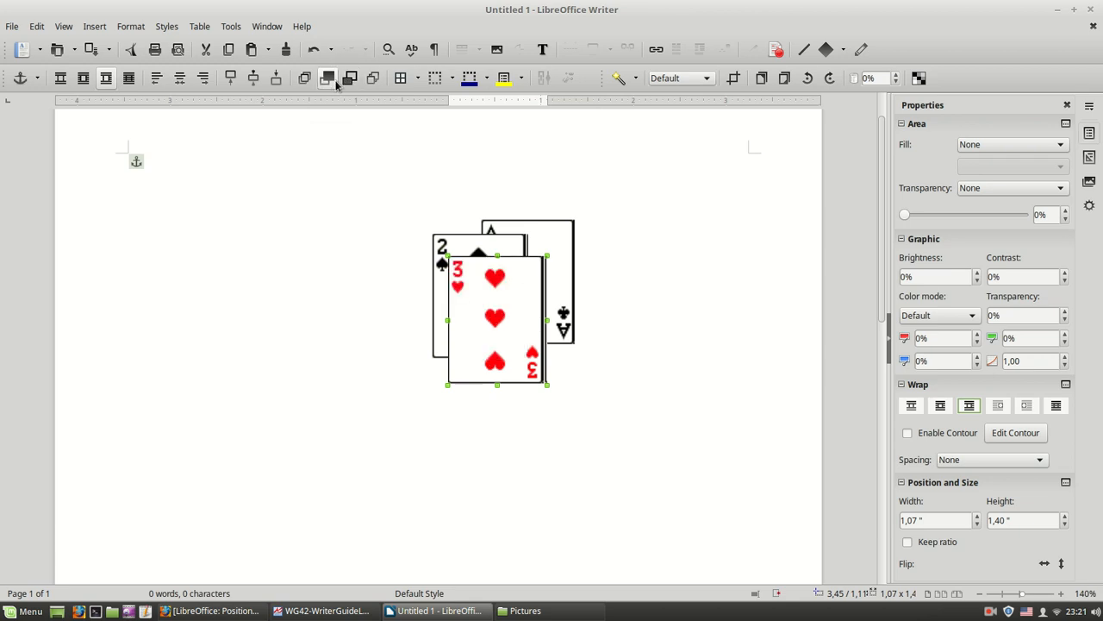
pyautogui.moveTo(495, 319); pyautogui.dragTo(284, 300)
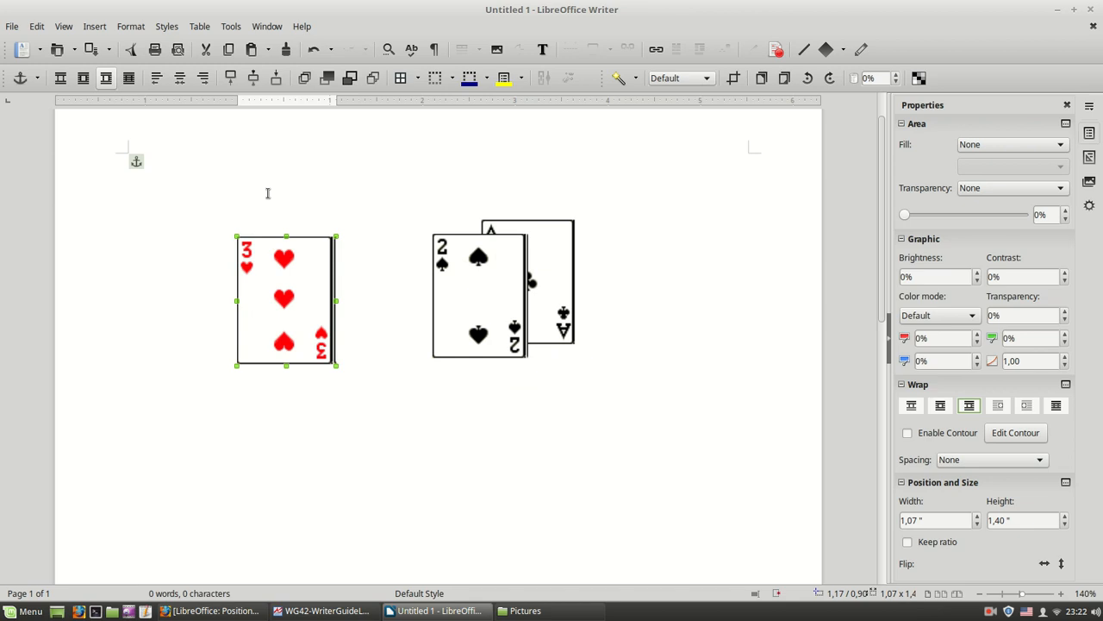
pyautogui.moveTo(279, 215)
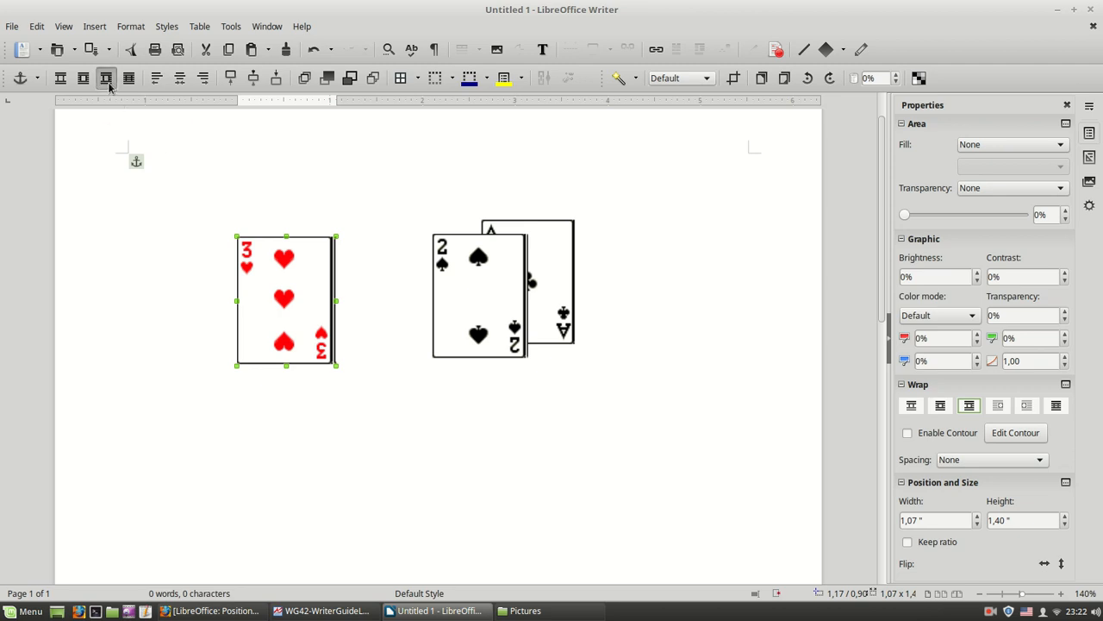
pyautogui.moveTo(60, 78)
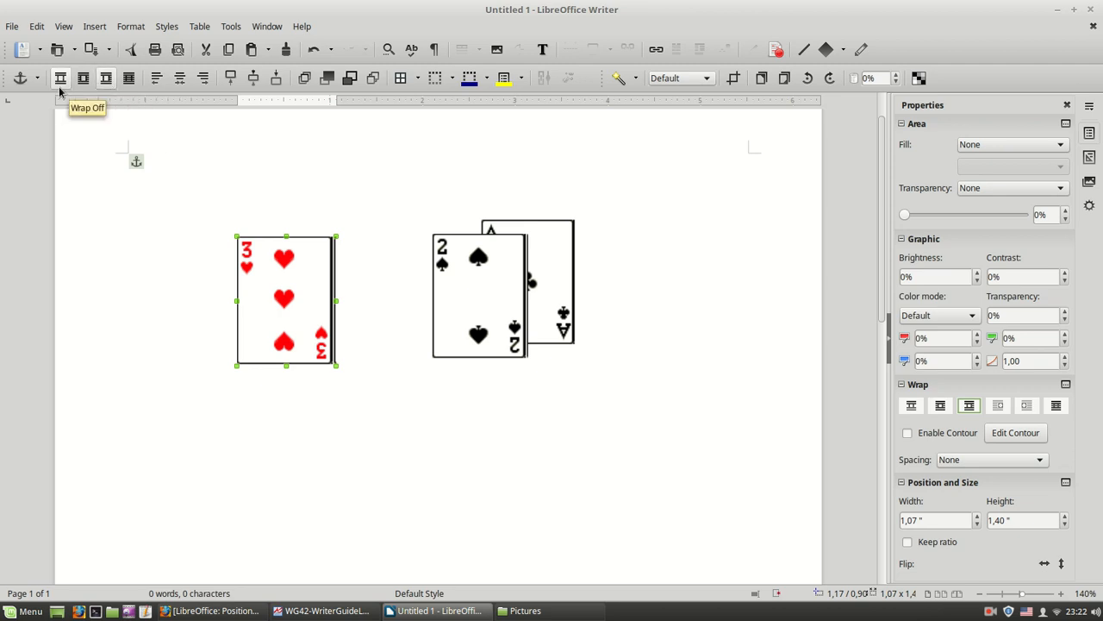
# - Show the Anchor choices for the three of hearts, currently anchored to paragraph
pyautogui.click(41, 78)
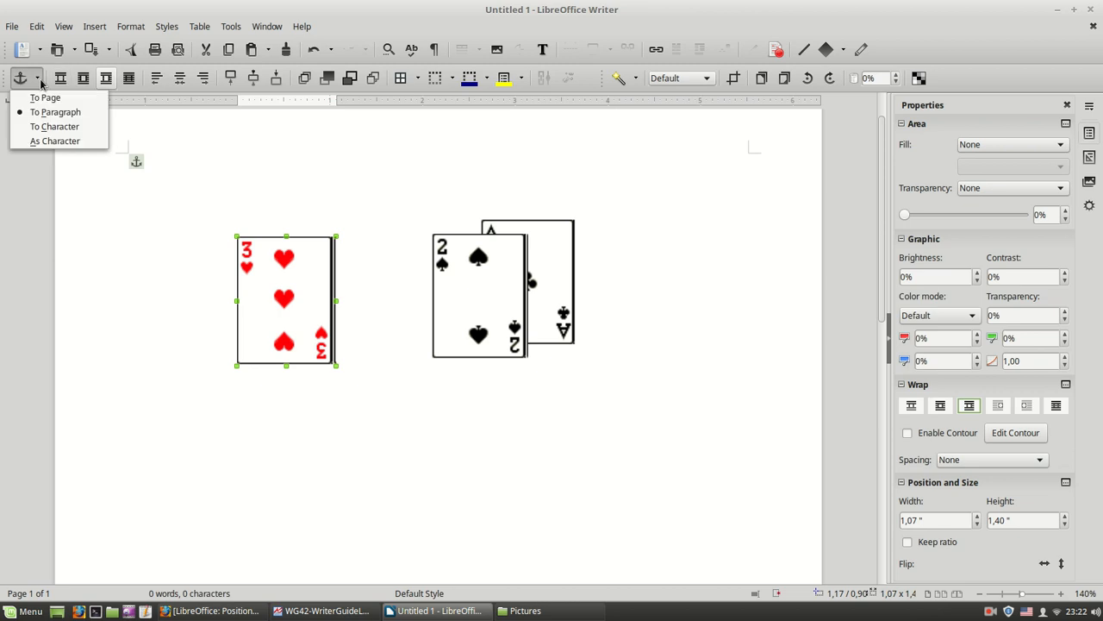